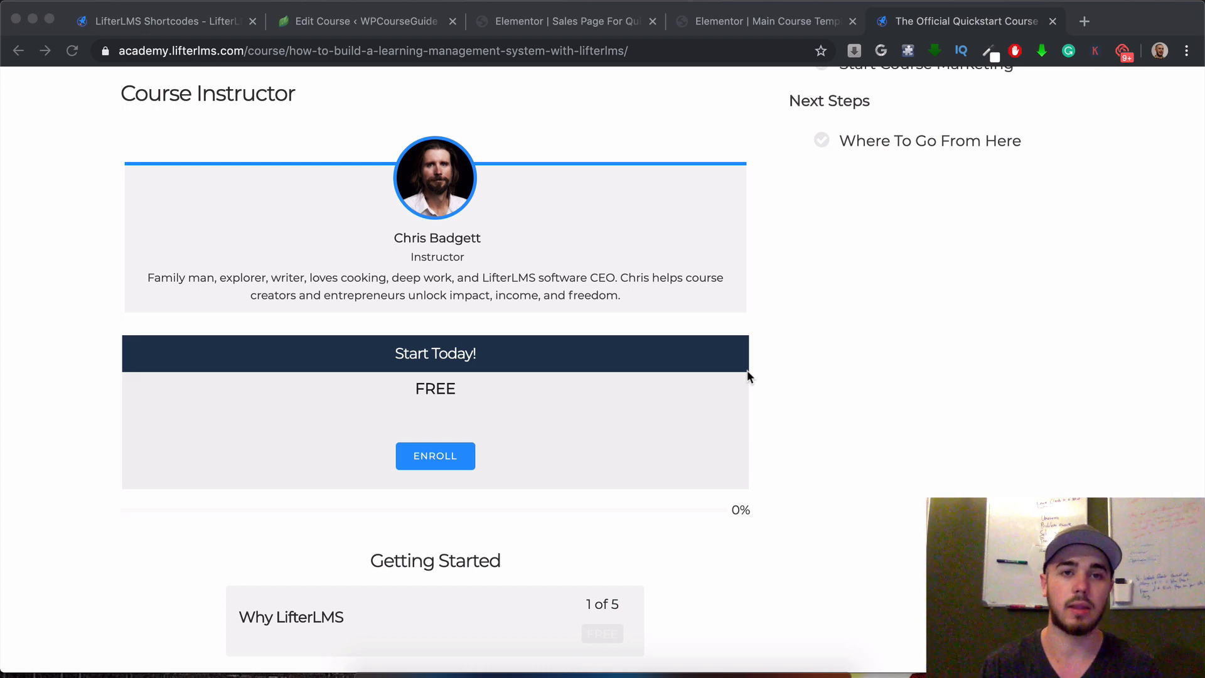
mouse_move(565, 346)
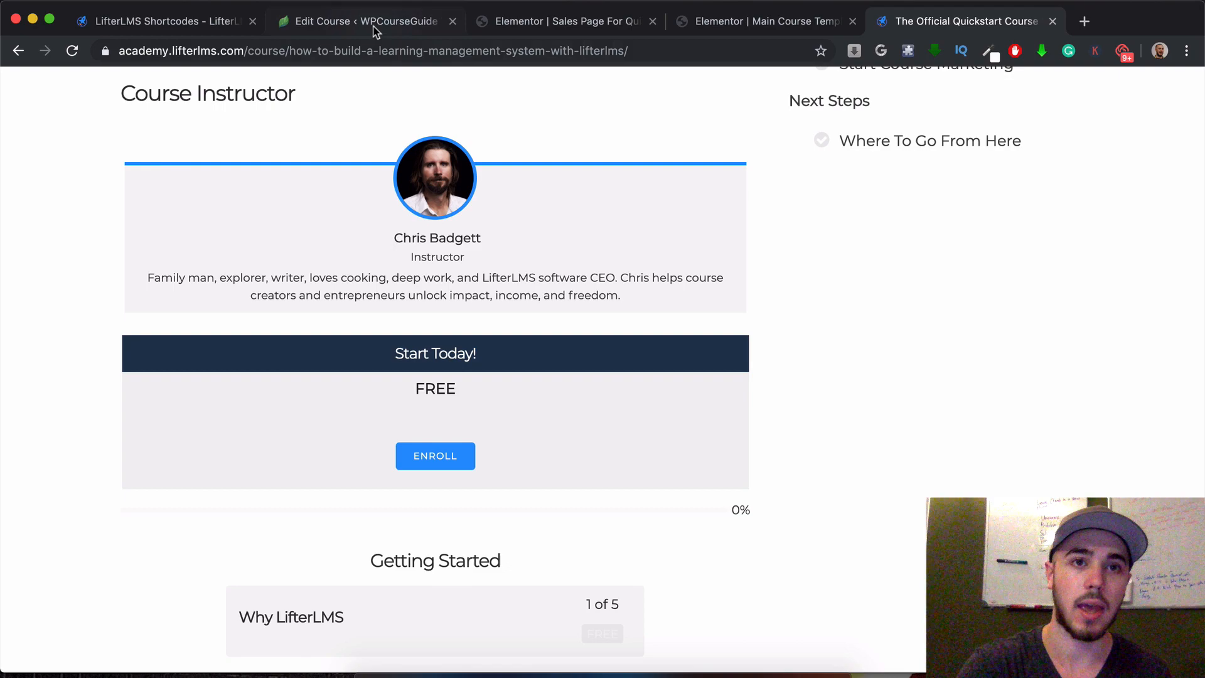
- After viewing the Start Today box, switch to the WordPress Edit Course tab
left_click(357, 21)
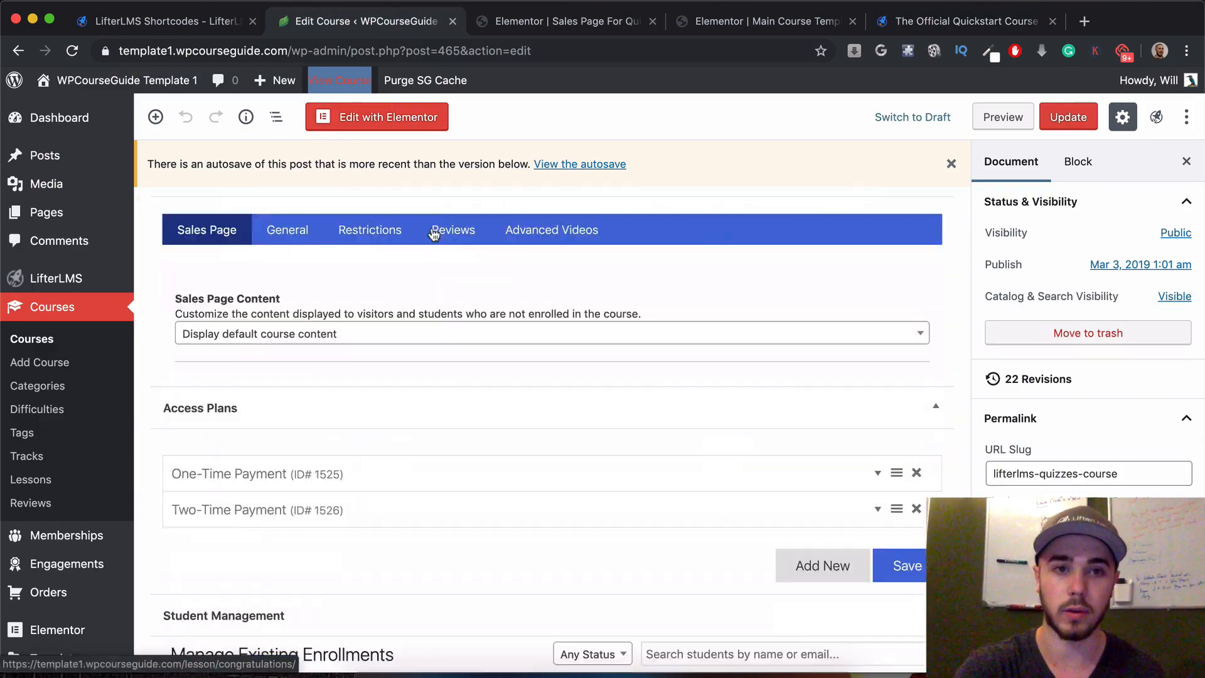
- Inspect the One-Time ($100) and Two-Time ($60) Payment plans, then return to the academy course
scroll("down", 3)
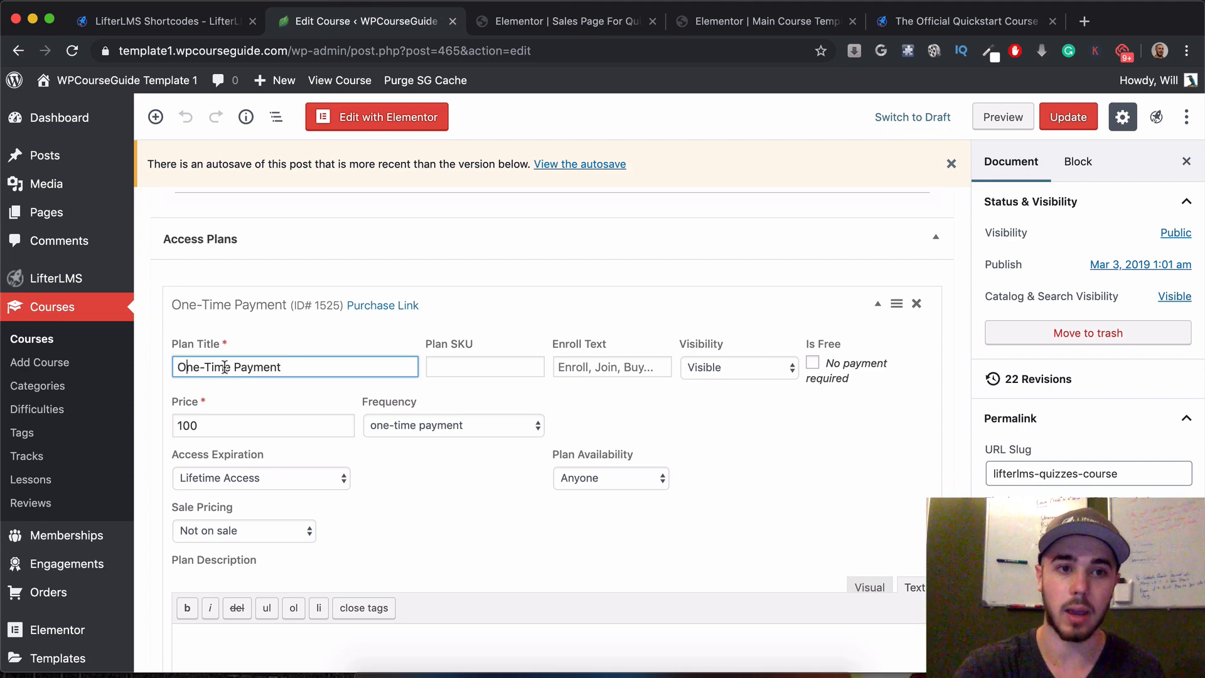
left_click(876, 302)
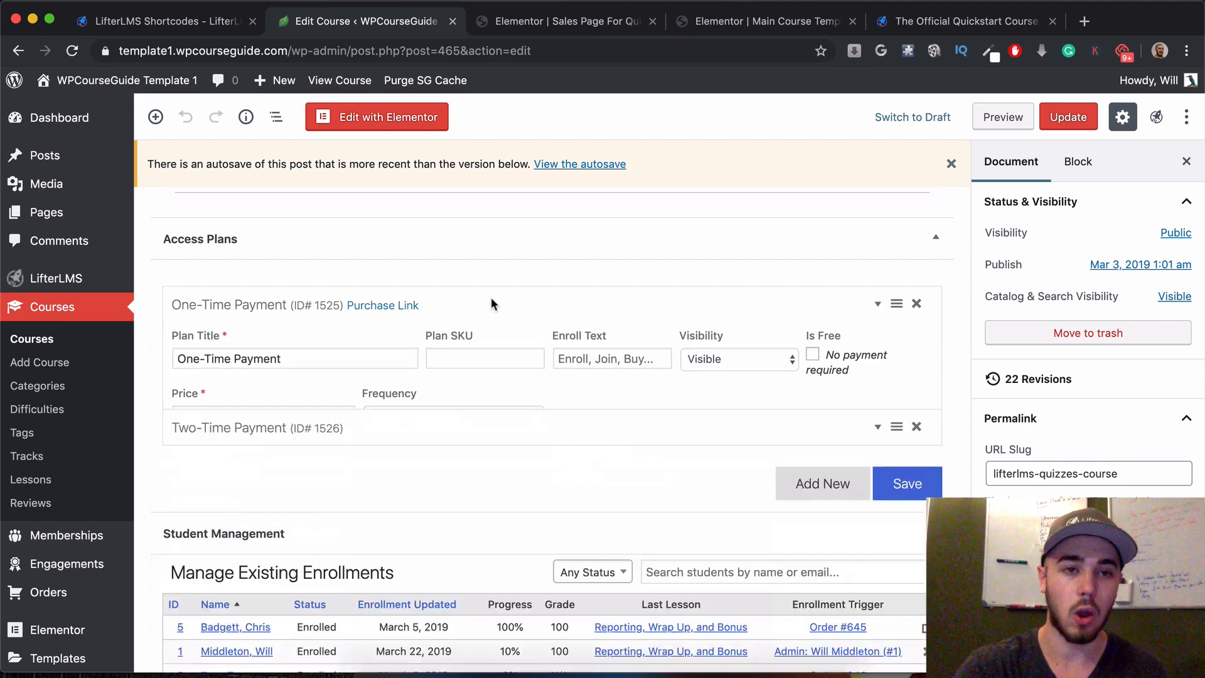
left_click(257, 427)
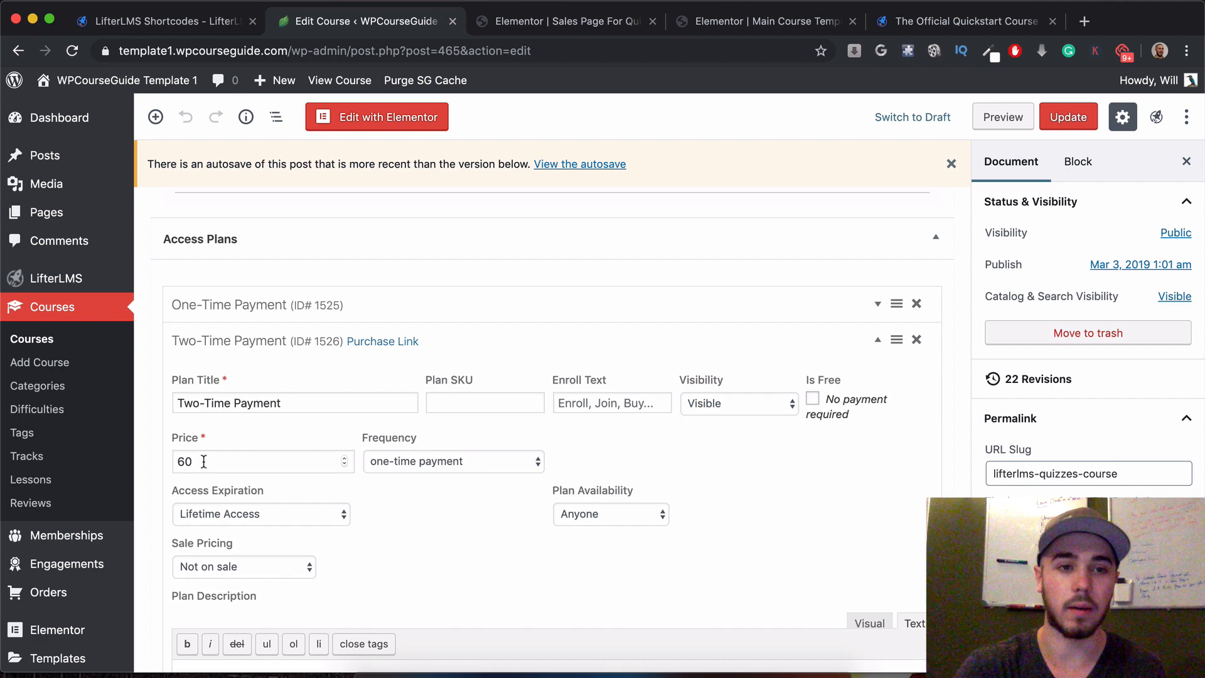
left_click(876, 339)
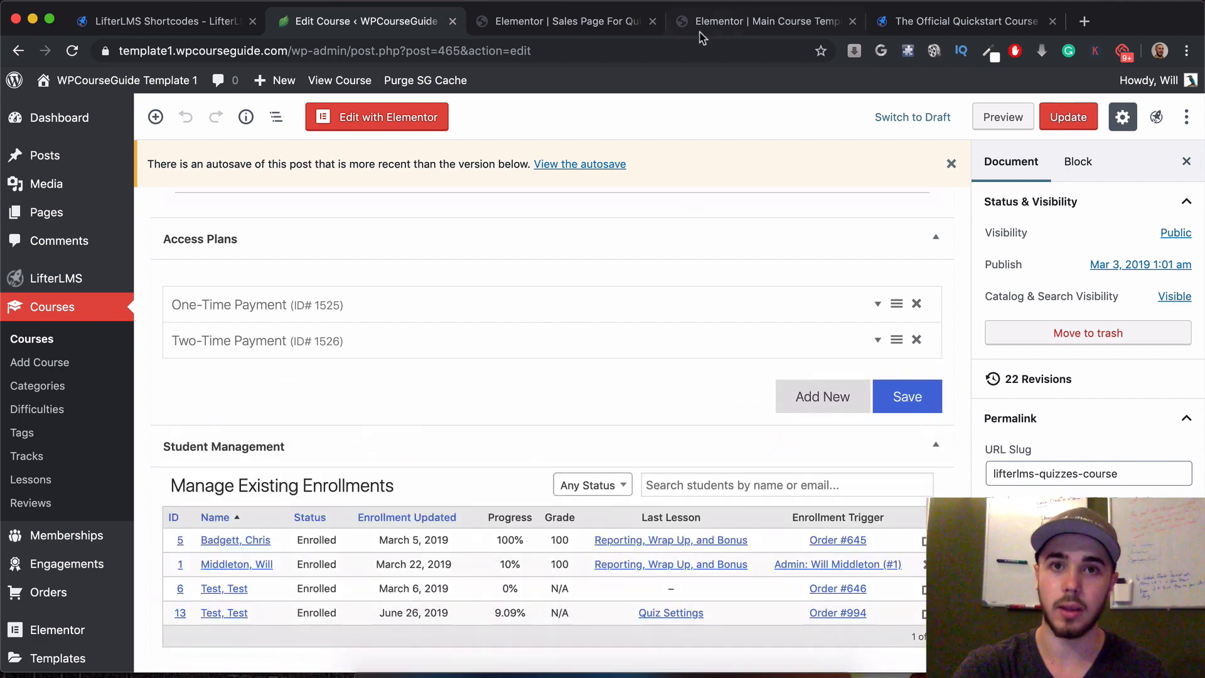
left_click(964, 21)
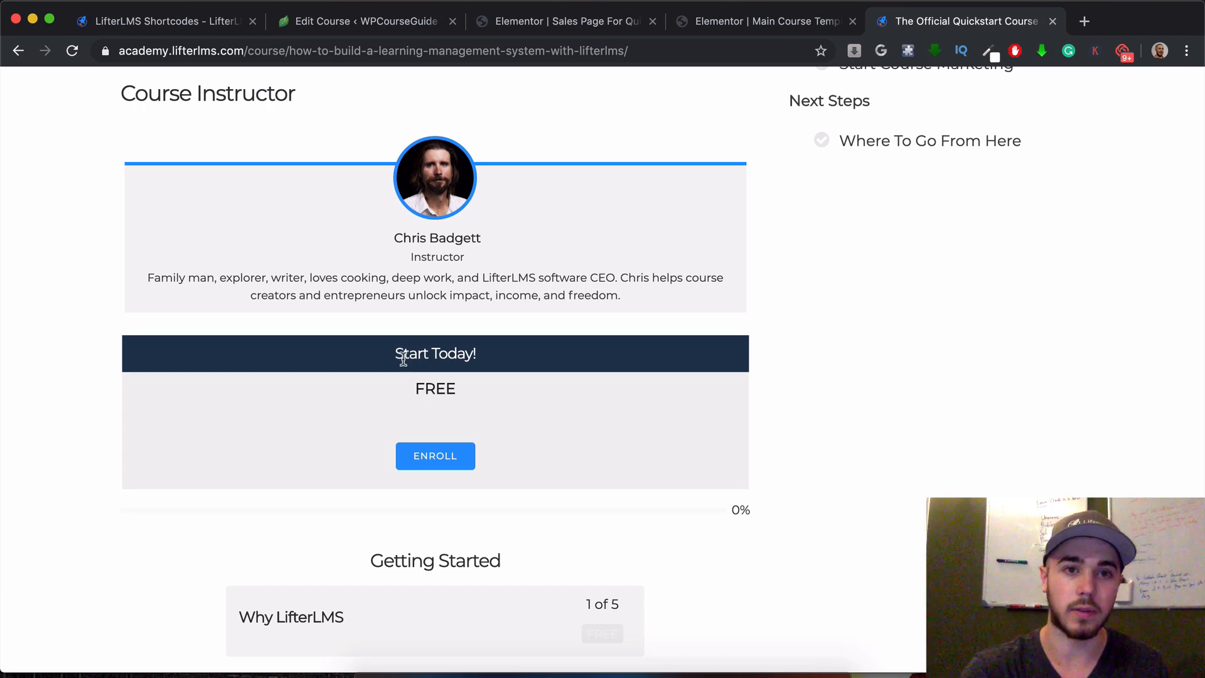
mouse_move(435, 456)
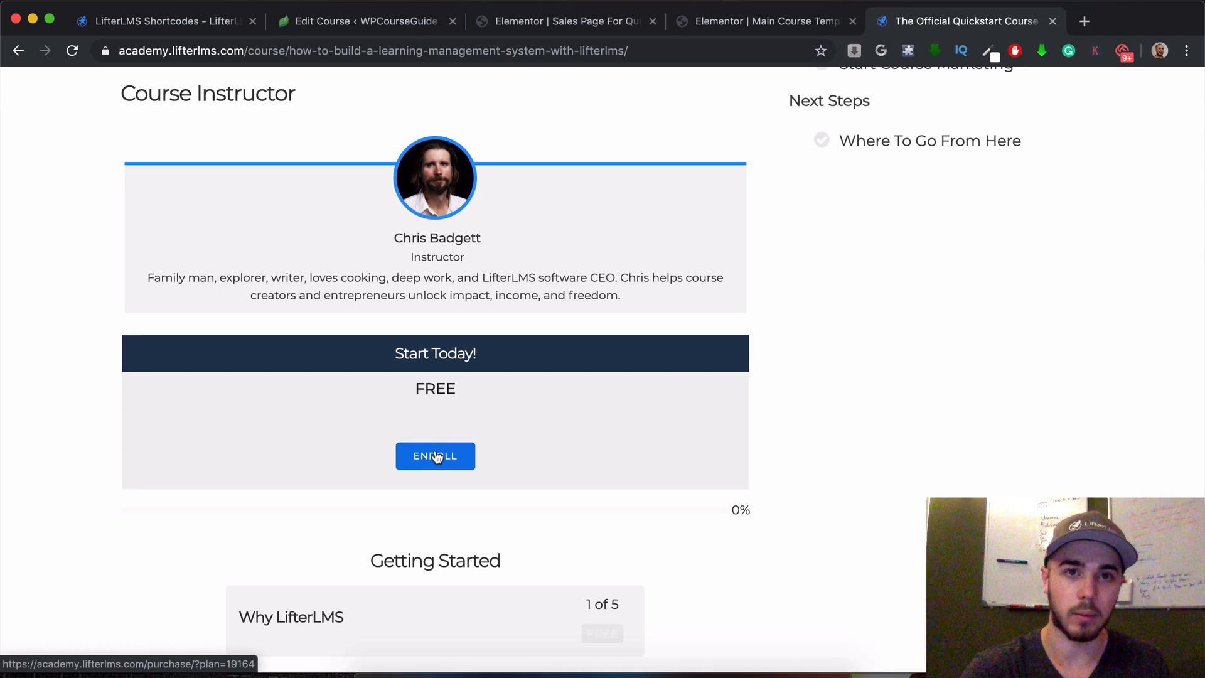
- Load the ENROLL purchase page, check its plan id, and return to the course editor
left_click(435, 456)
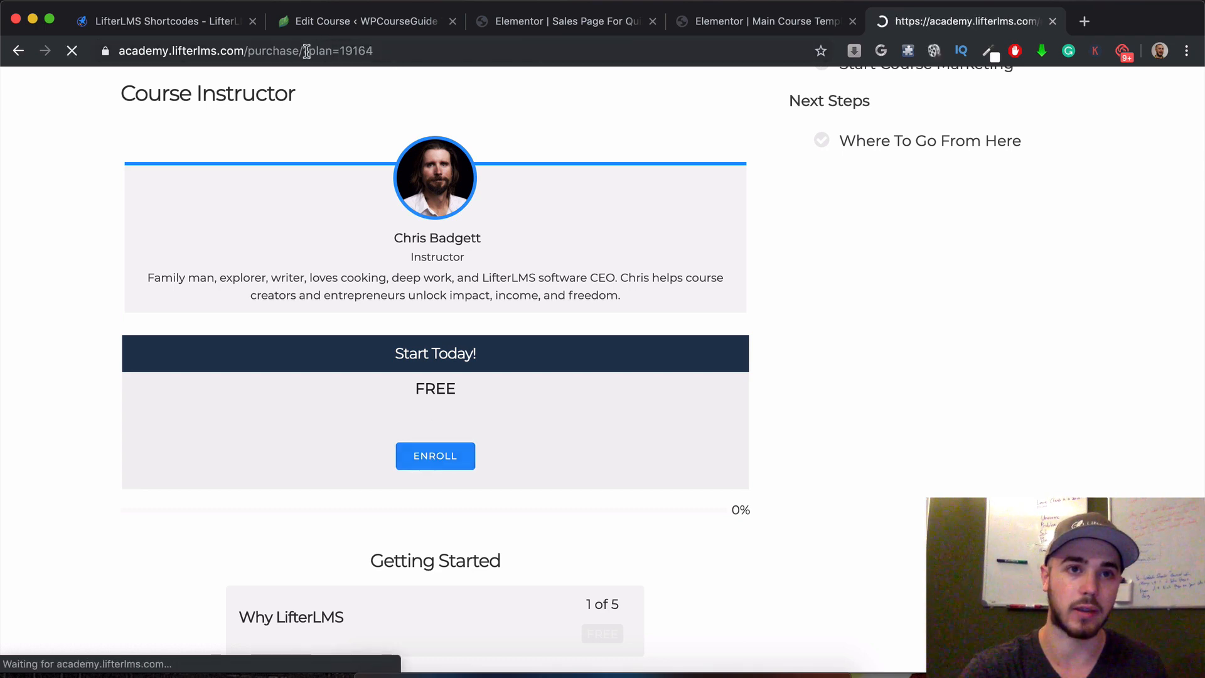
left_click(434, 456)
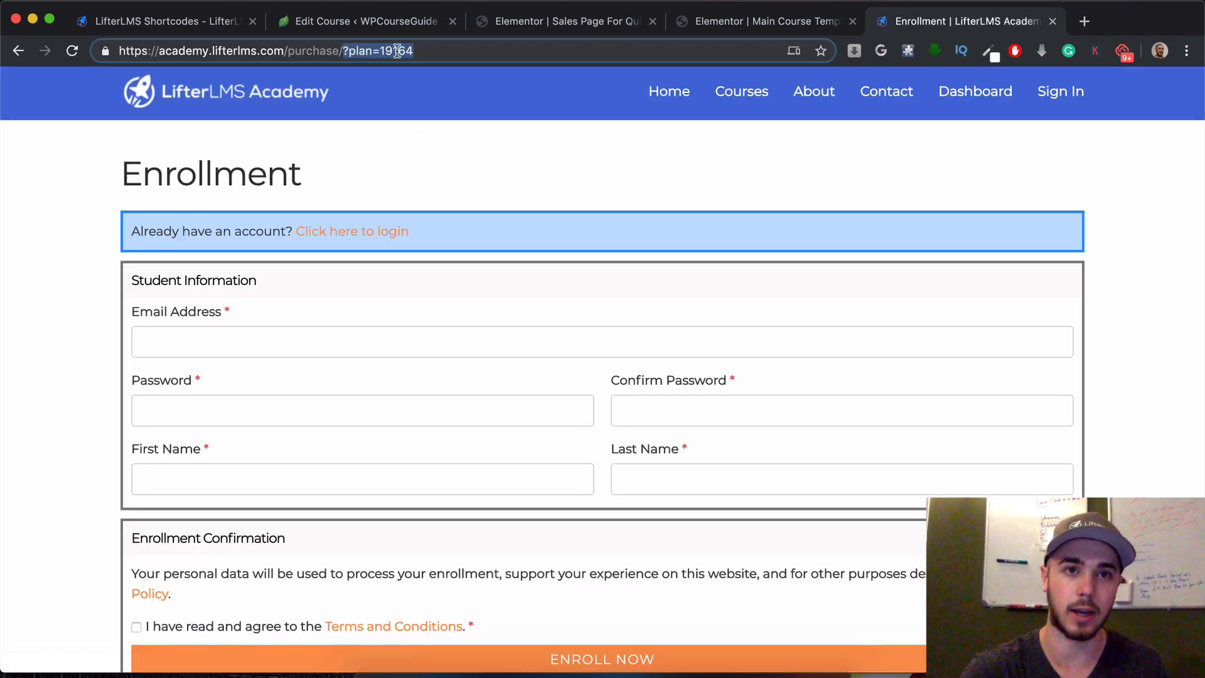
left_click(362, 20)
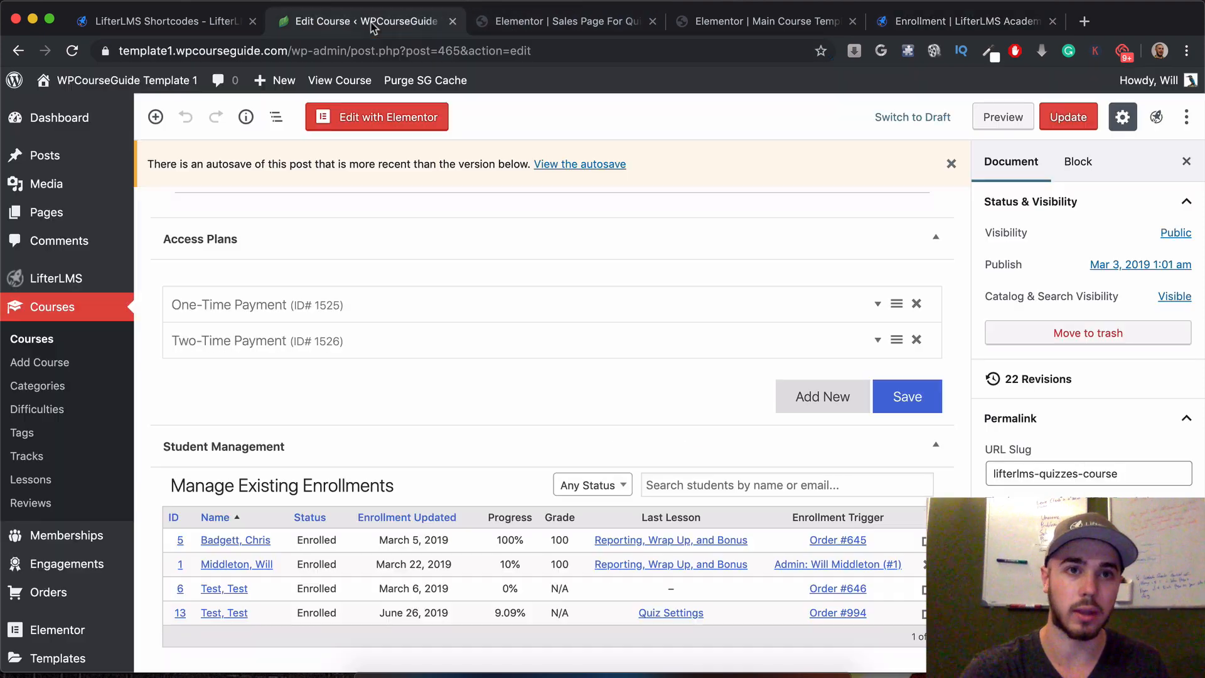
mouse_move(259, 328)
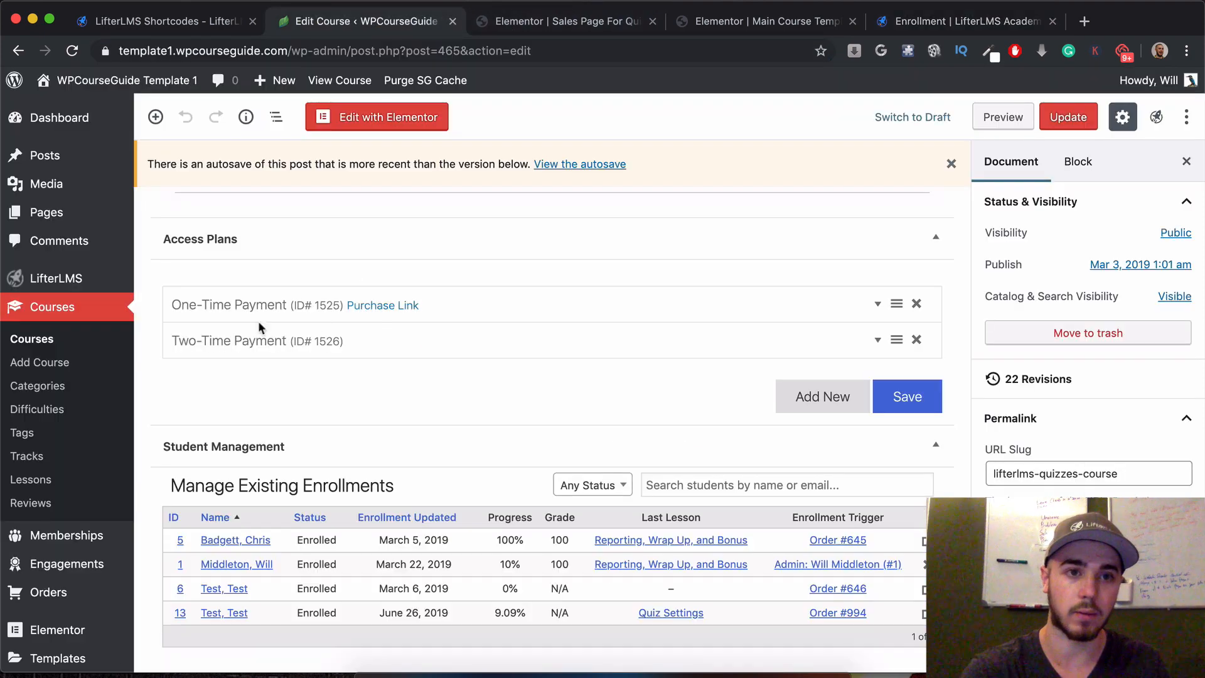
- View the One-Time Payment $100 checkout in a private window, then go to Elementor
right_click(383, 305)
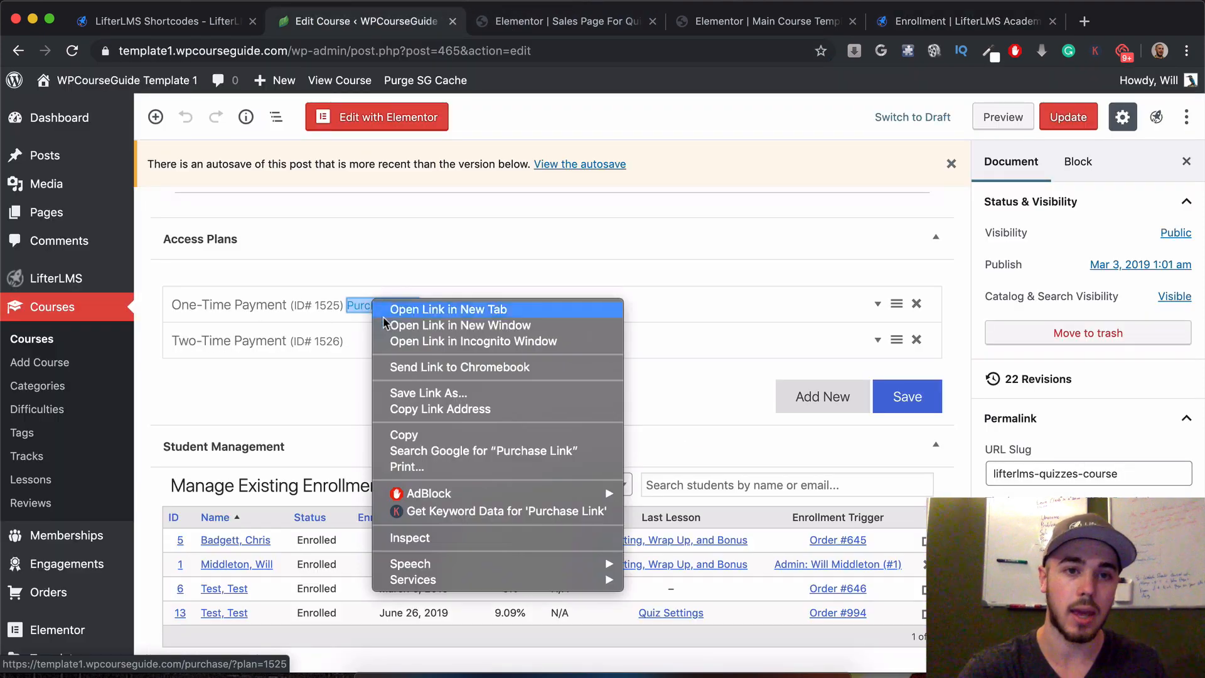
left_click(449, 309)
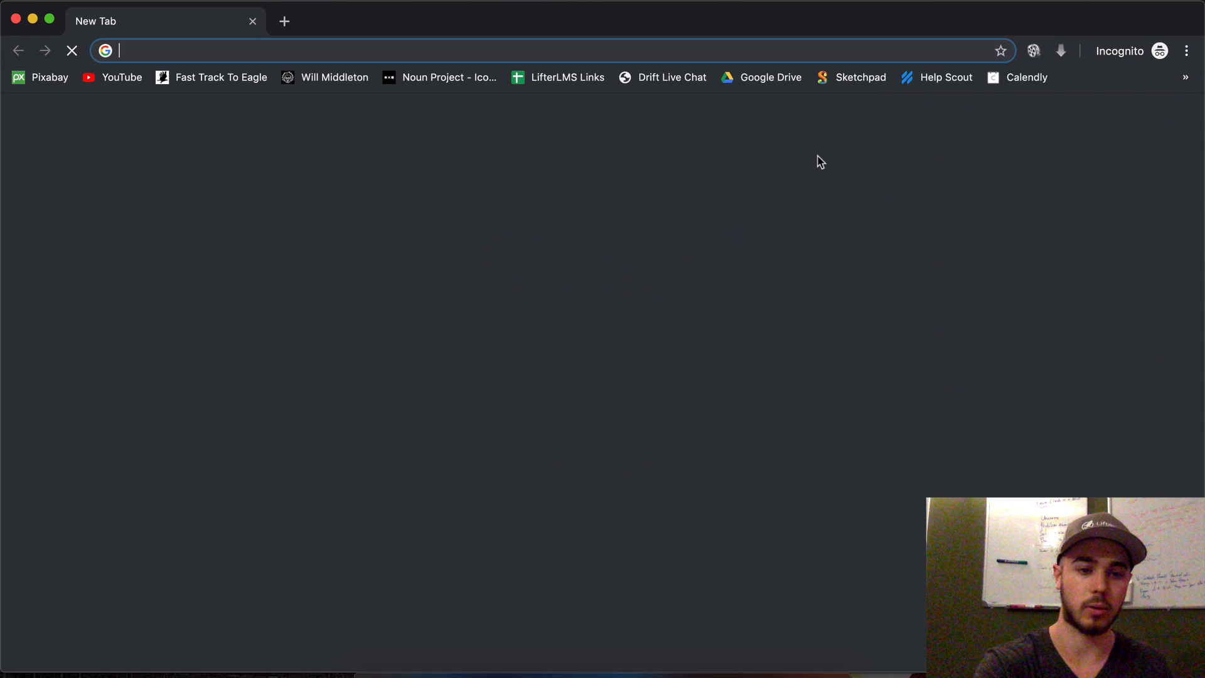
type("template1.wpcourseguide.com/purchase/?plan=1525")
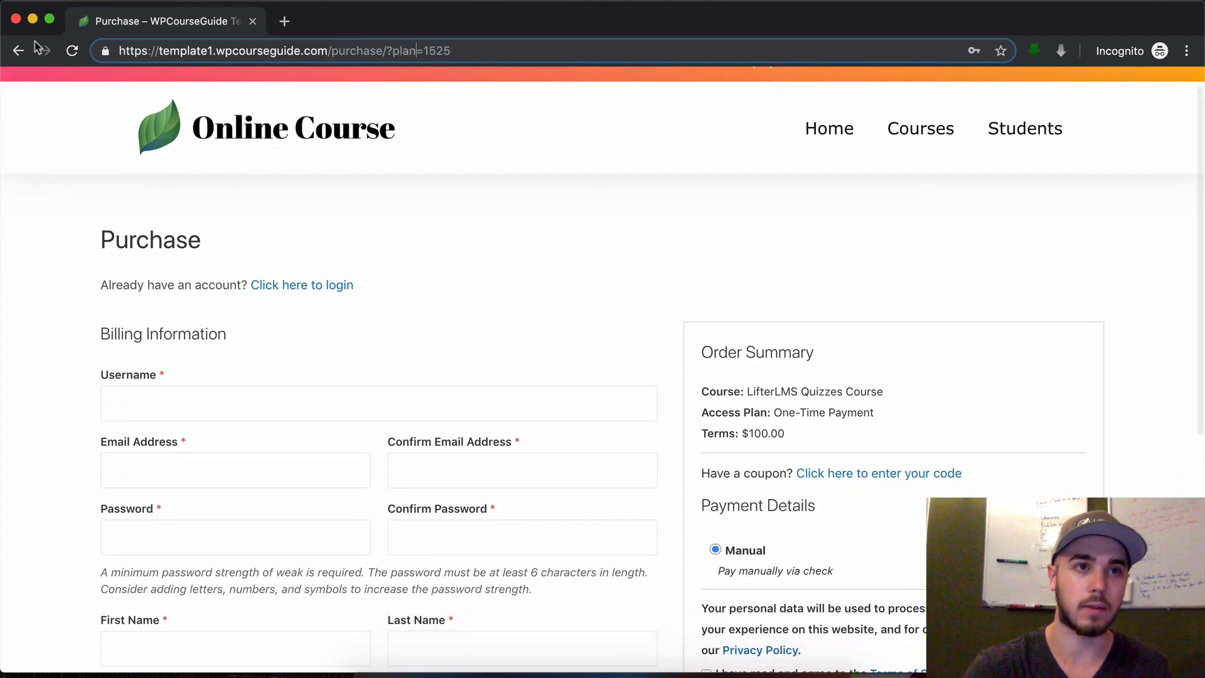
left_click(688, 20)
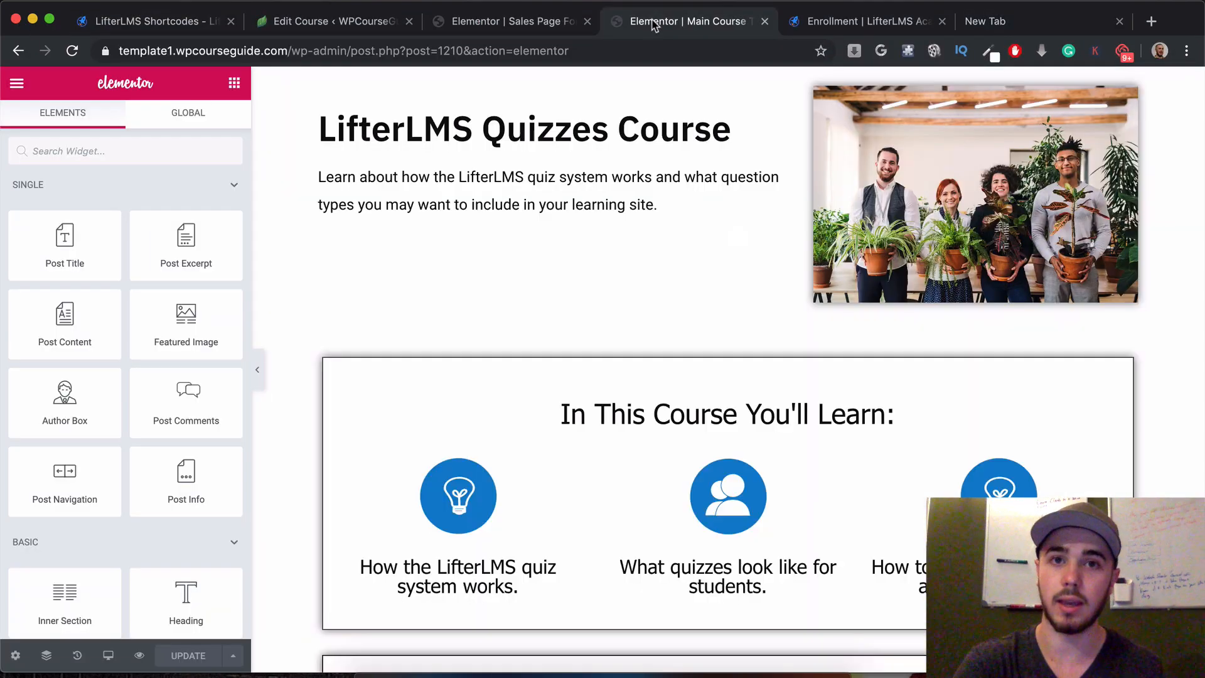
- Check the Start Today box, then insert an empty section below the course excerpt
scroll("down", 3)
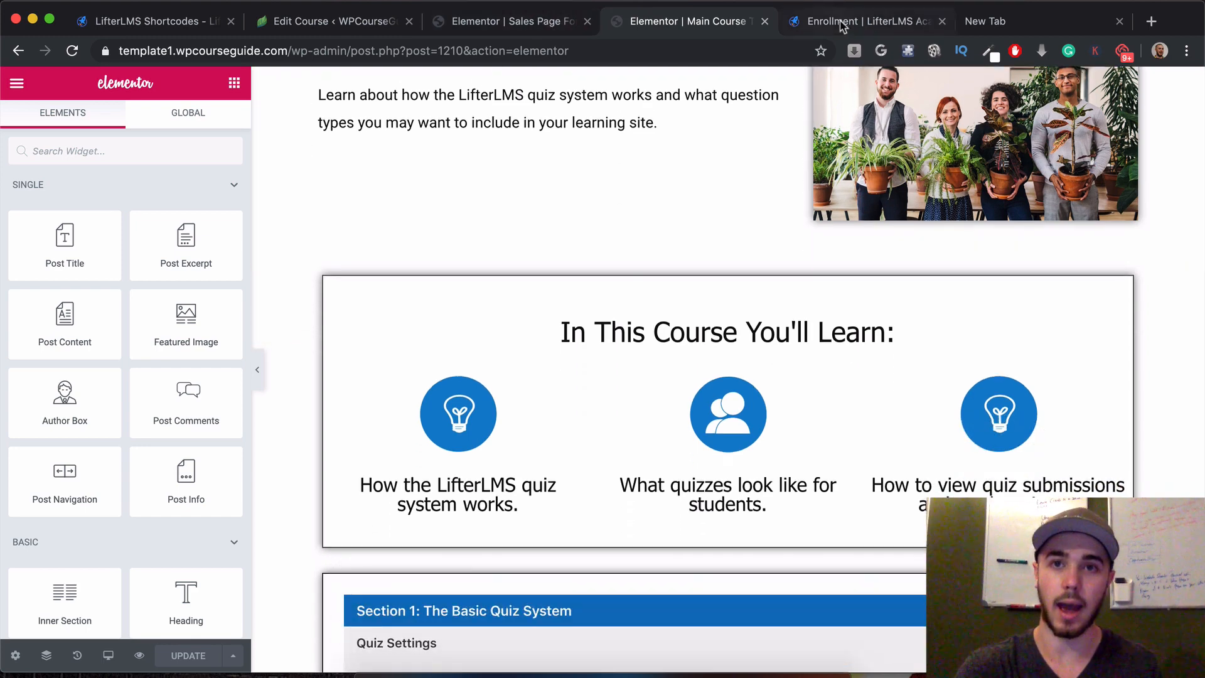
left_click(863, 20)
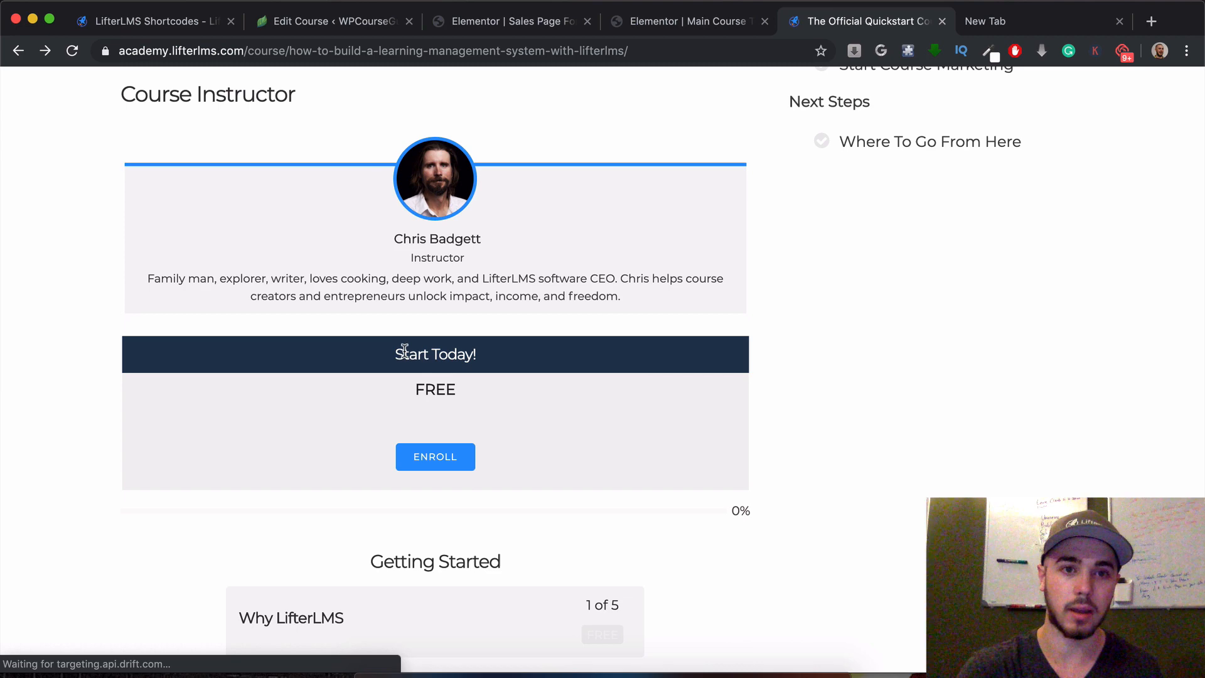
double_click(435, 354)
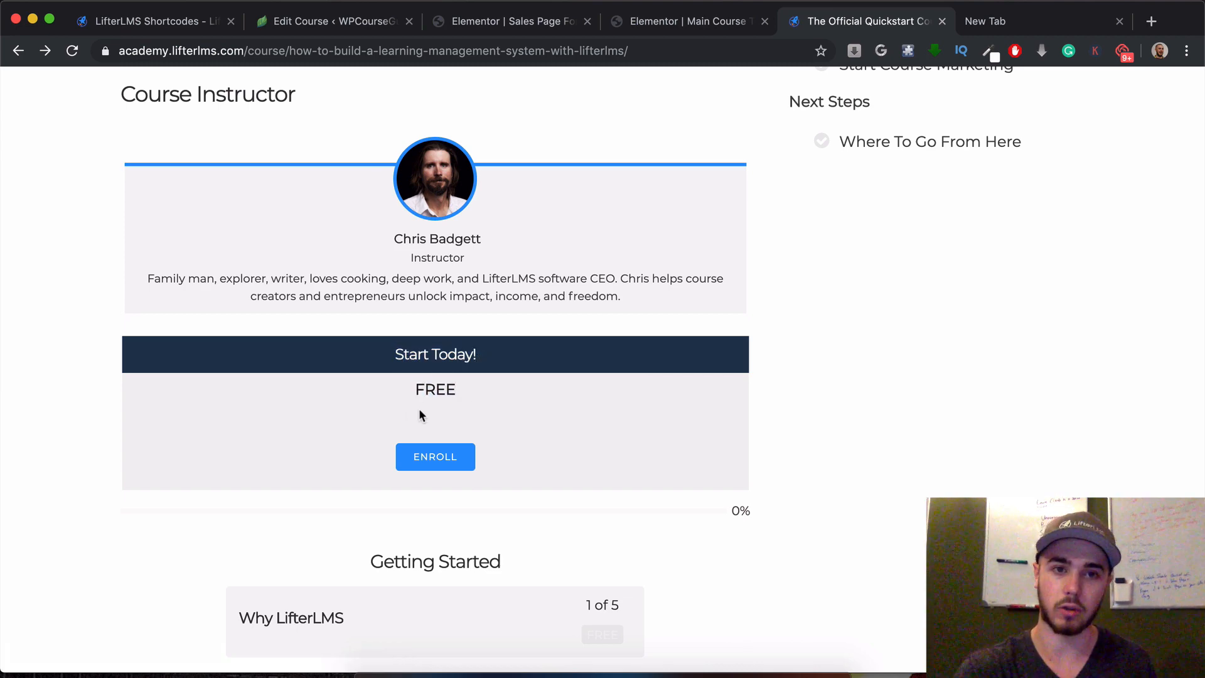
left_click(688, 20)
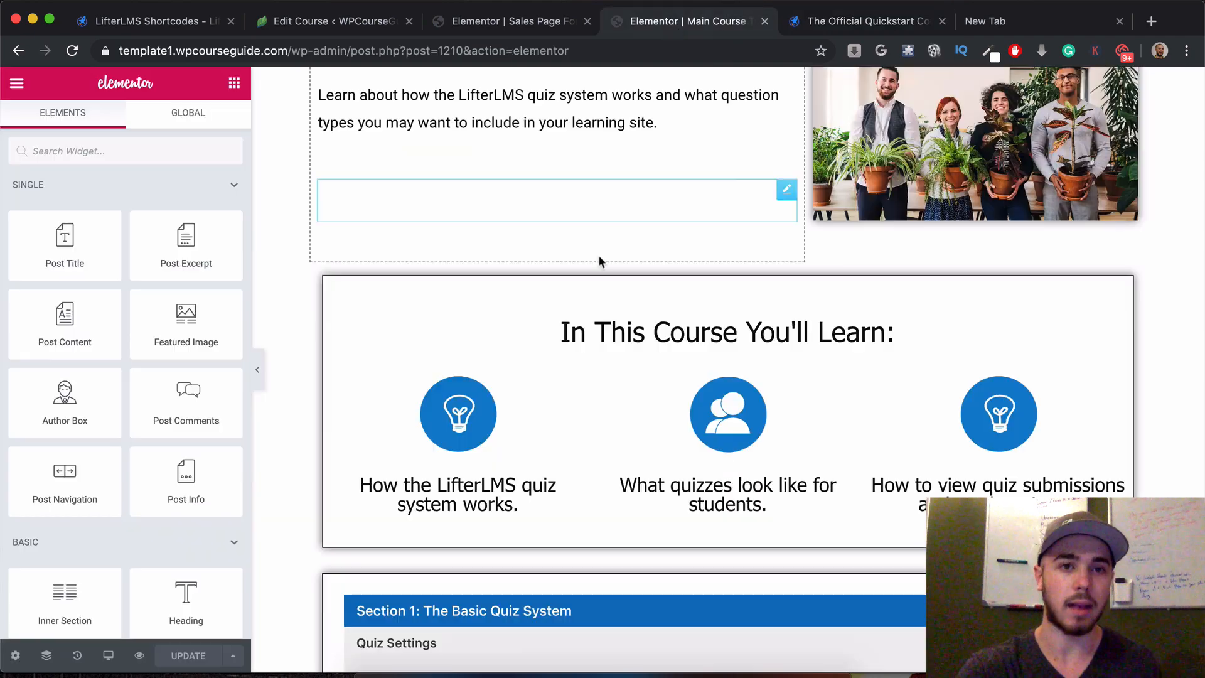
scroll("down", 3)
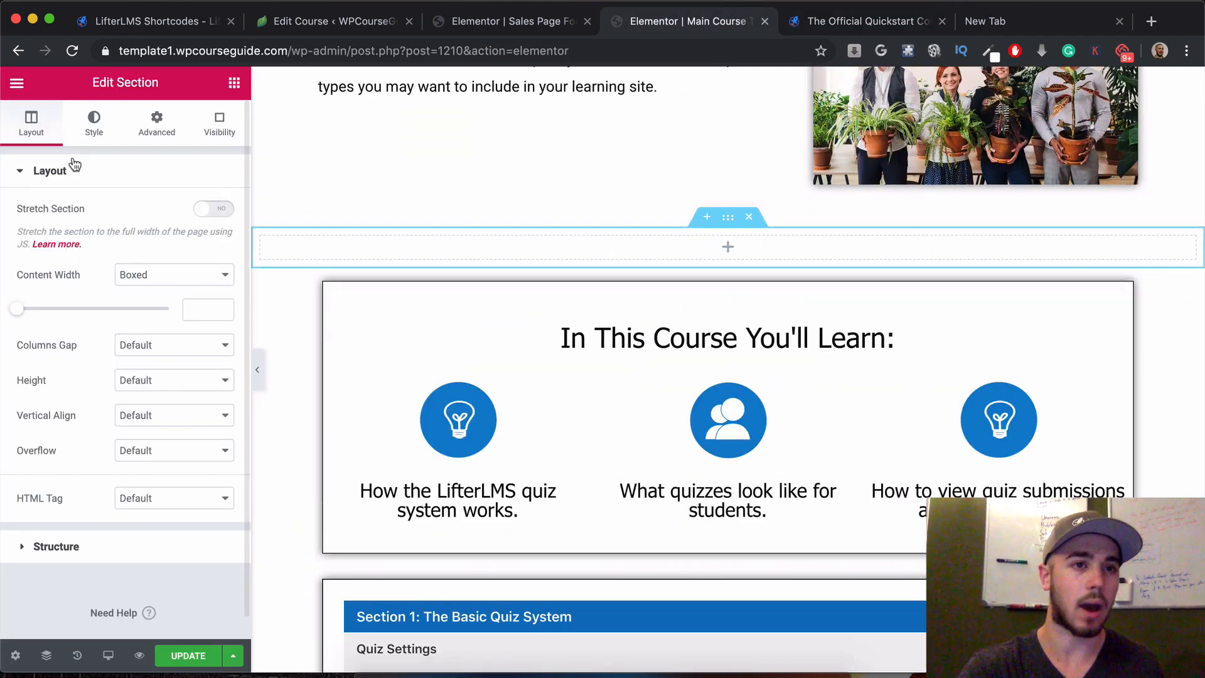
- Place a two-column inner section and give its left column a solid 1px black border
left_click(234, 83)
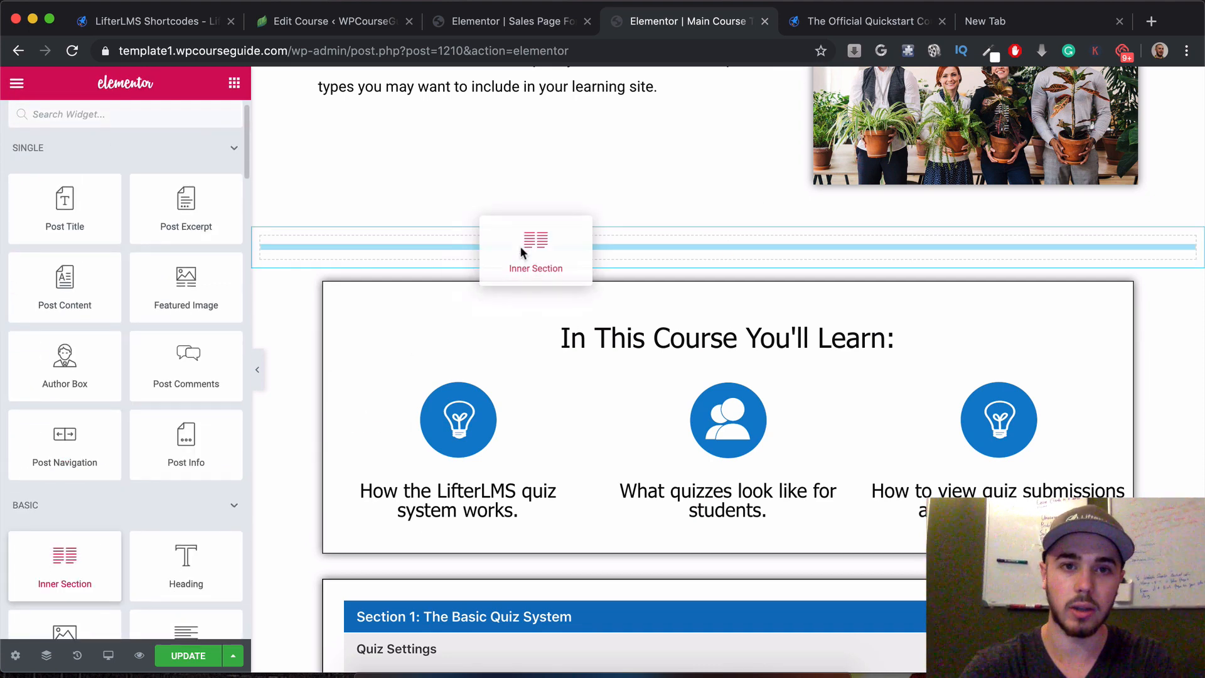
left_click(535, 247)
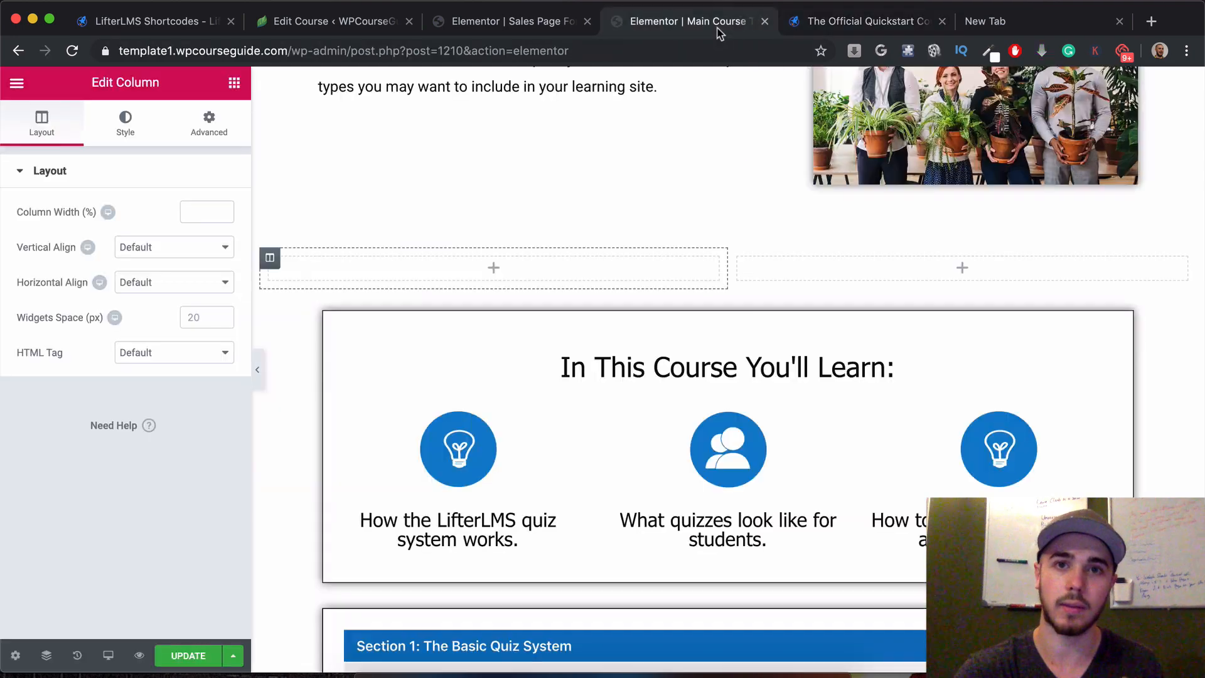
left_click(125, 123)
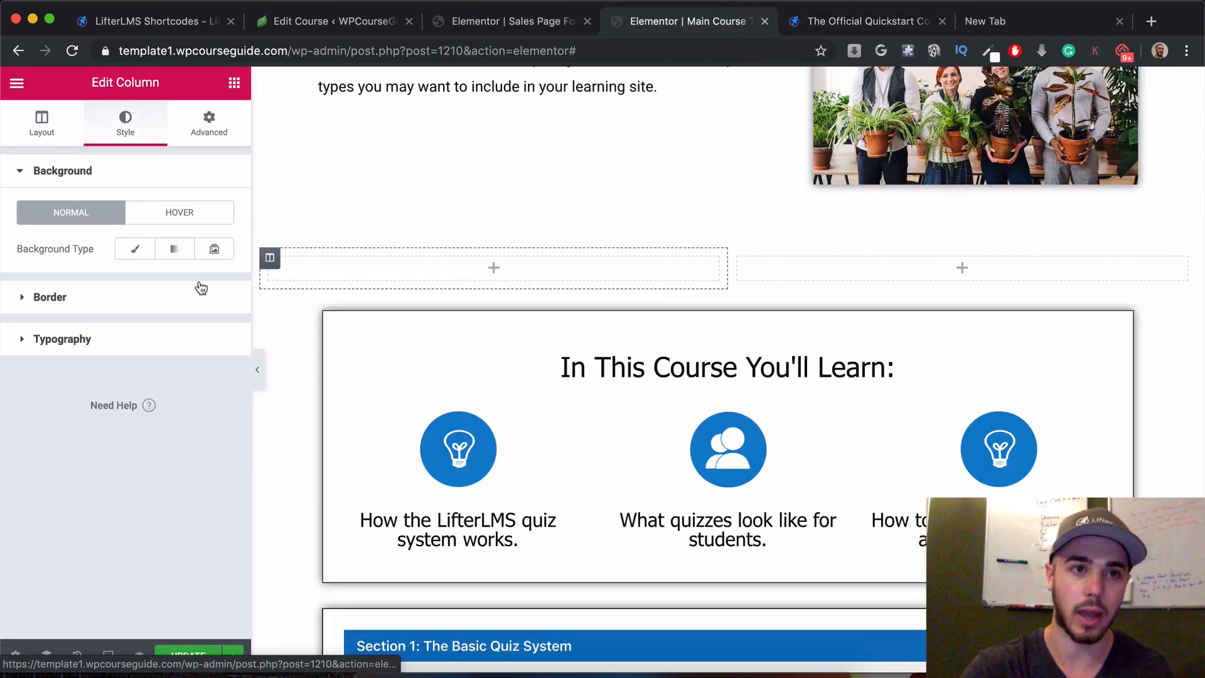
left_click(134, 249)
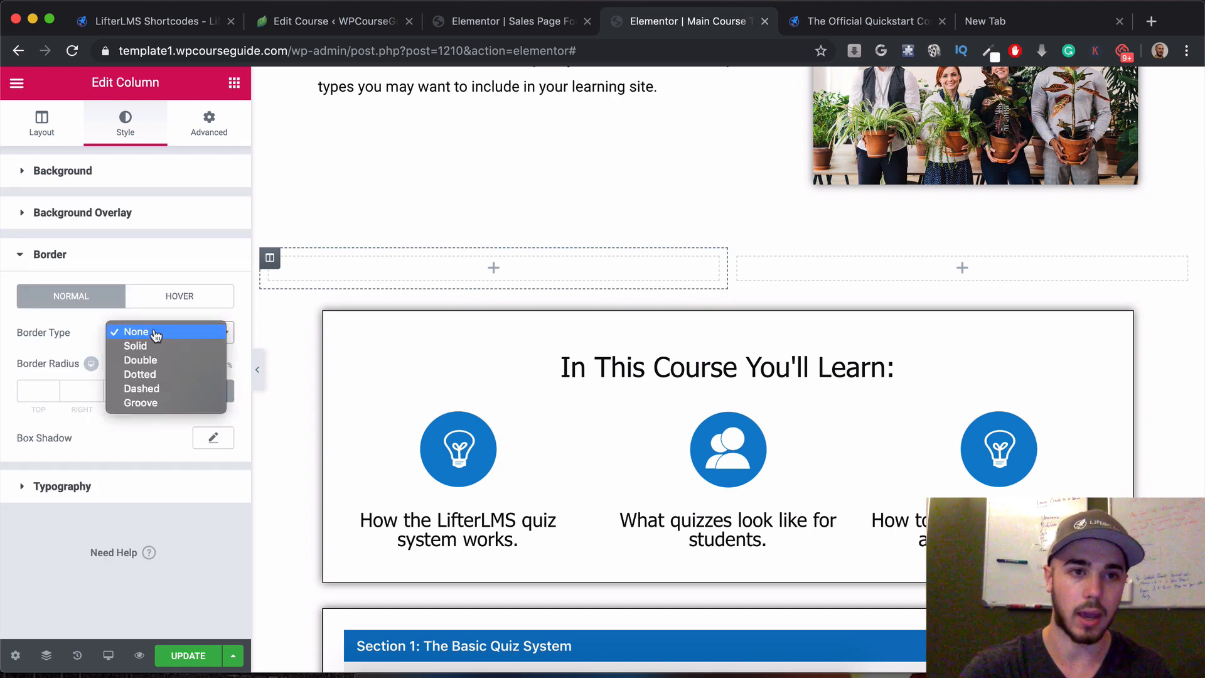
left_click(134, 345)
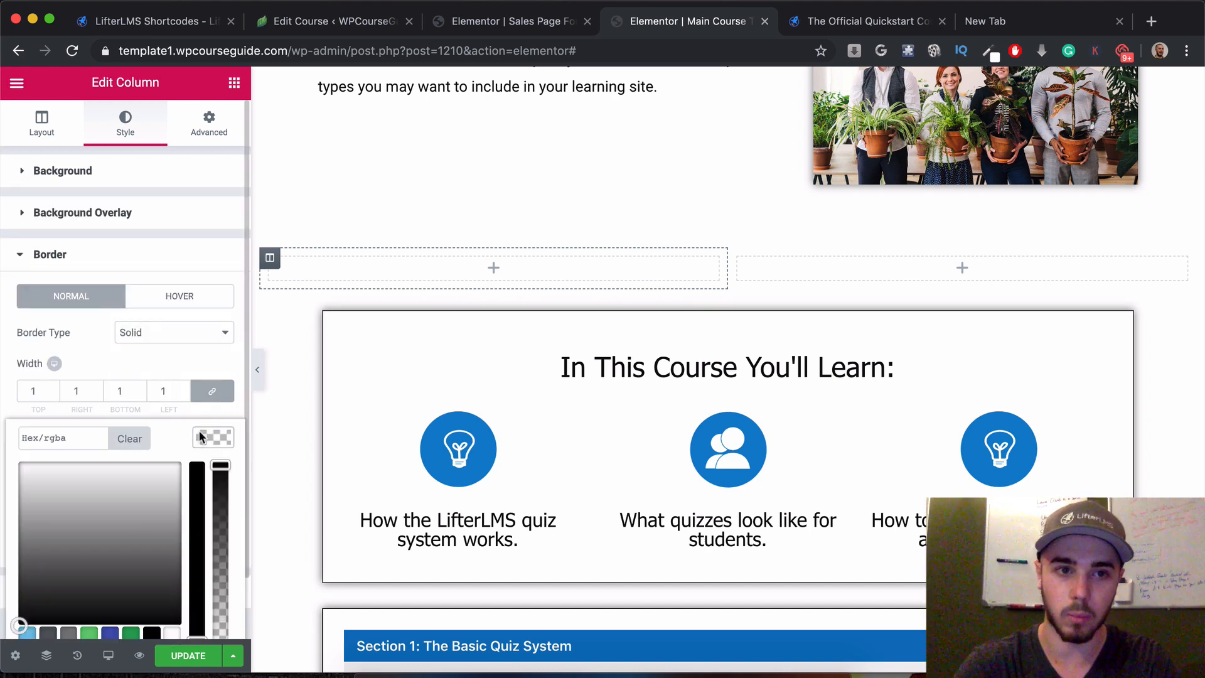
left_click(212, 437)
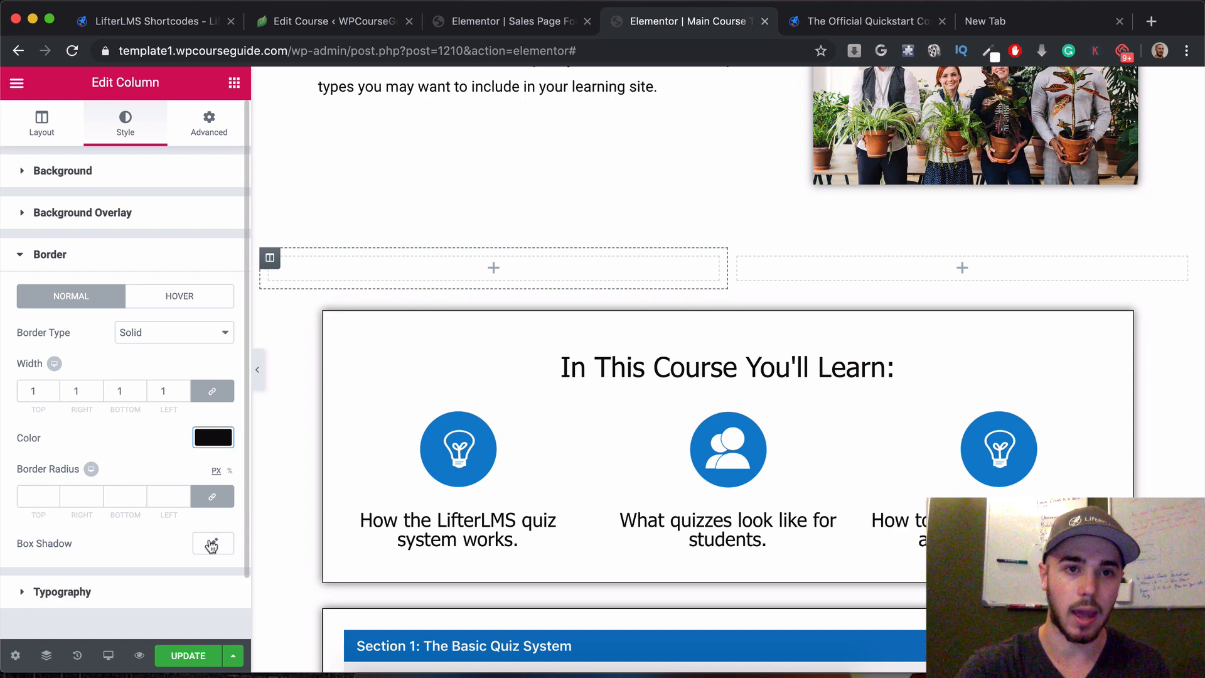
left_click(17, 83)
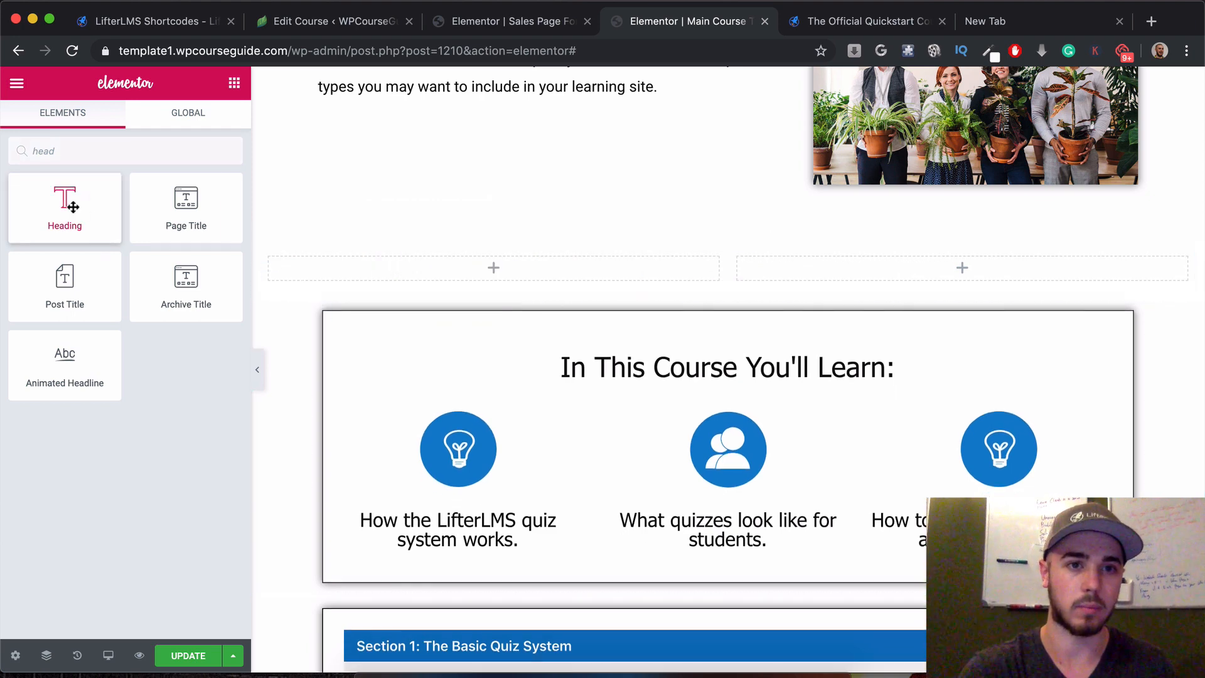
- Add a heading titled 'One-Time Payment' to the bordered left column
left_click_drag(65, 208, 492, 273)
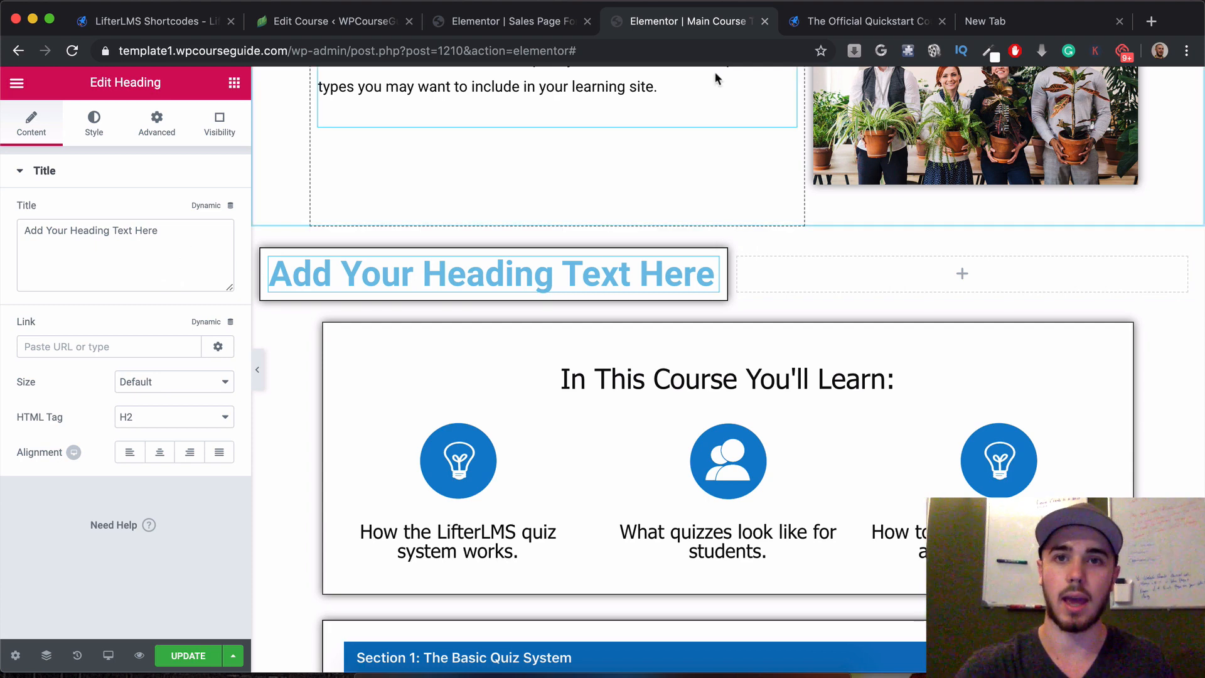
left_click(865, 20)
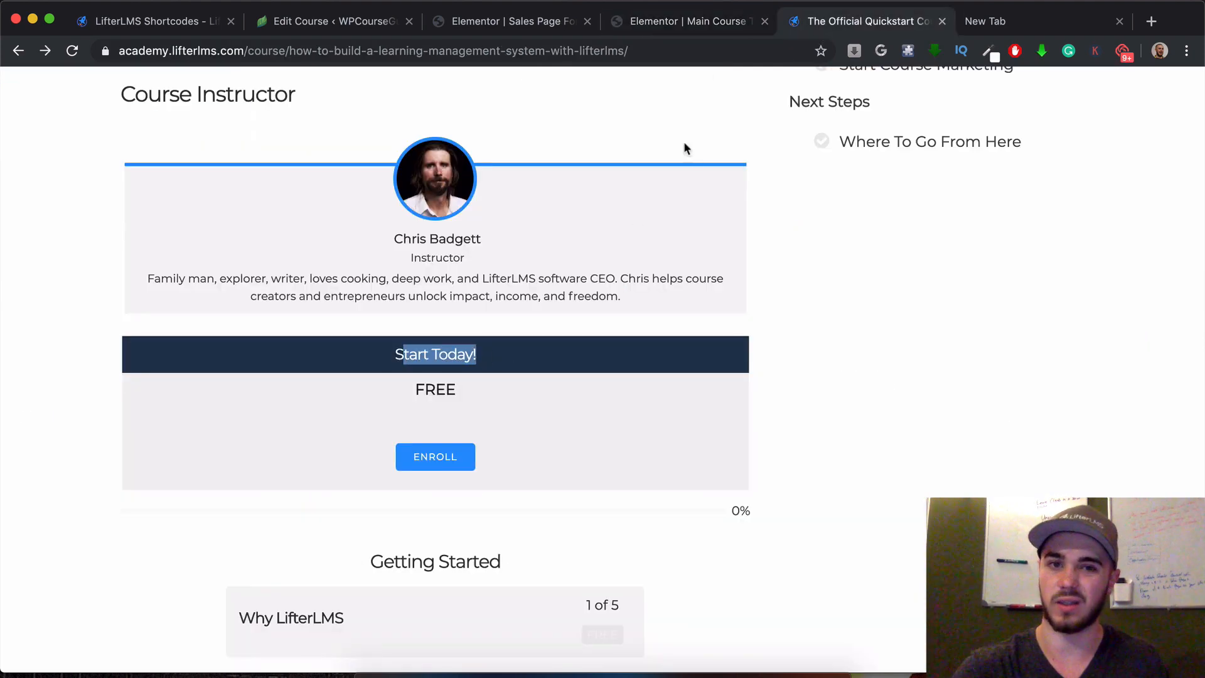
left_click(688, 21)
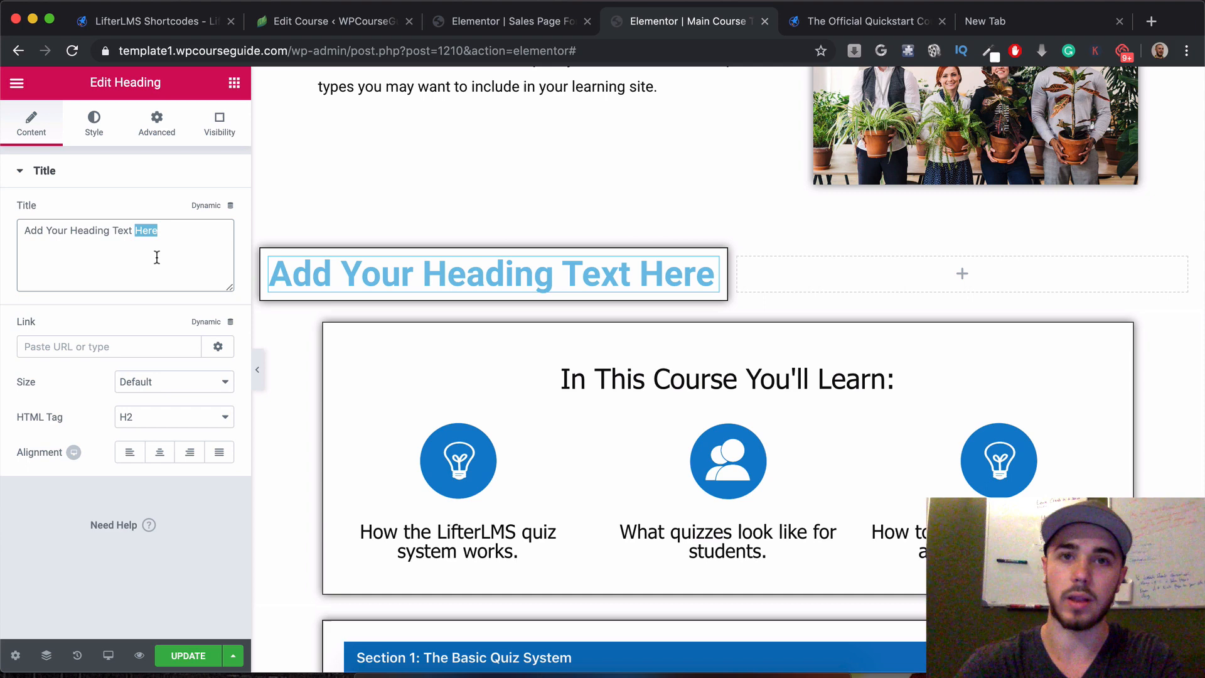
type("One-")
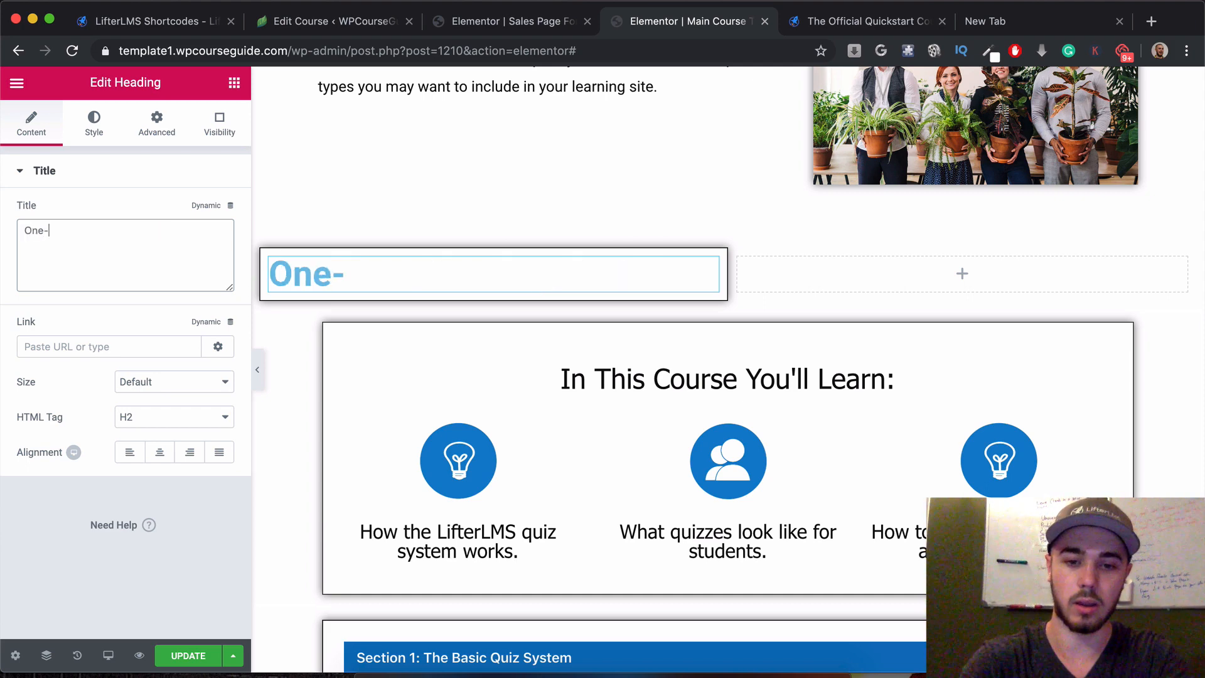
type("Time Payment")
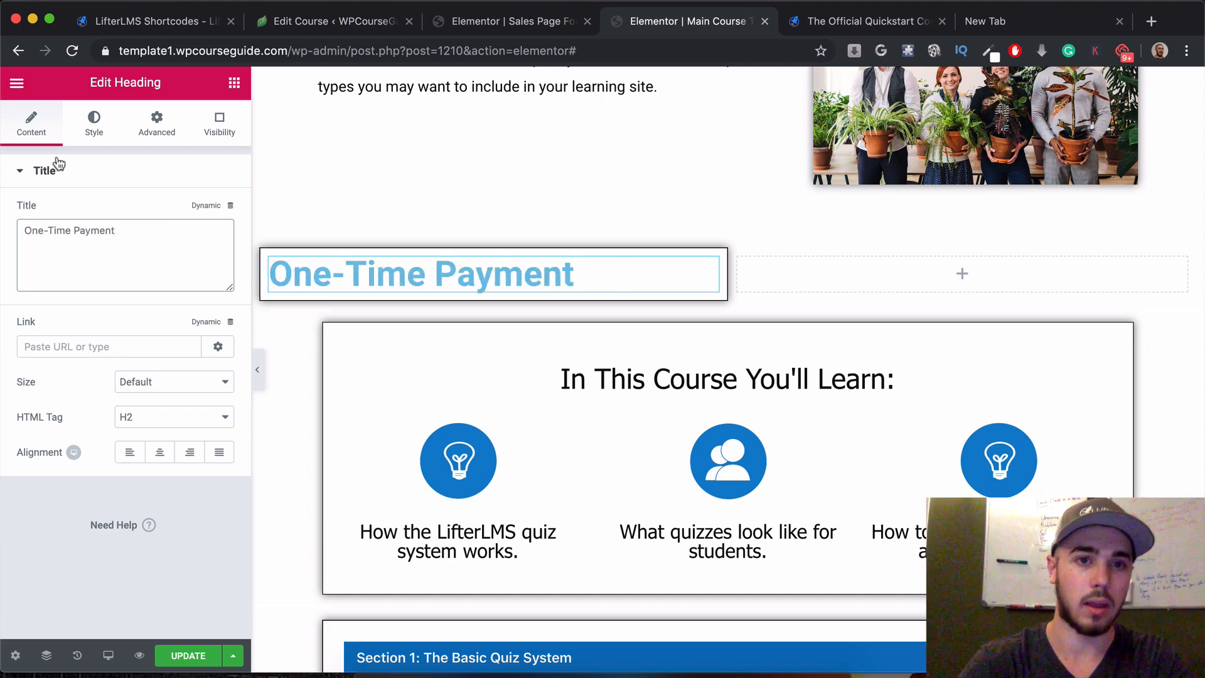
- Style the heading black, Tahoma at size 30, and centered
left_click(93, 123)
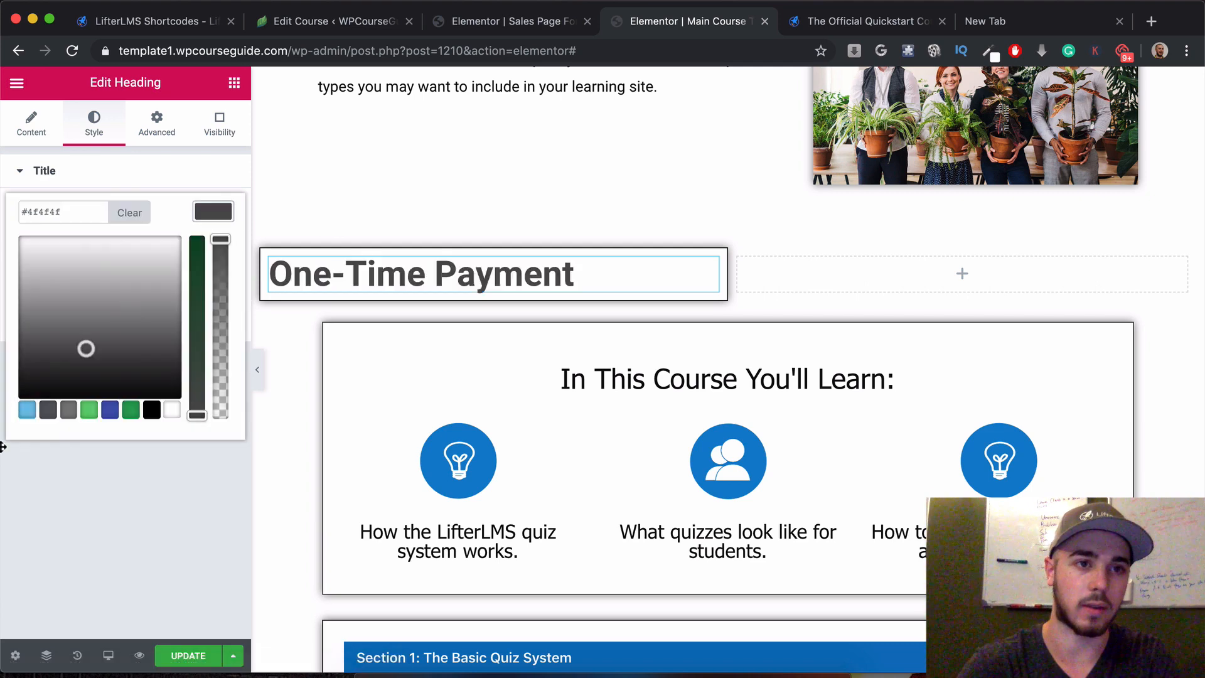
left_click(165, 291)
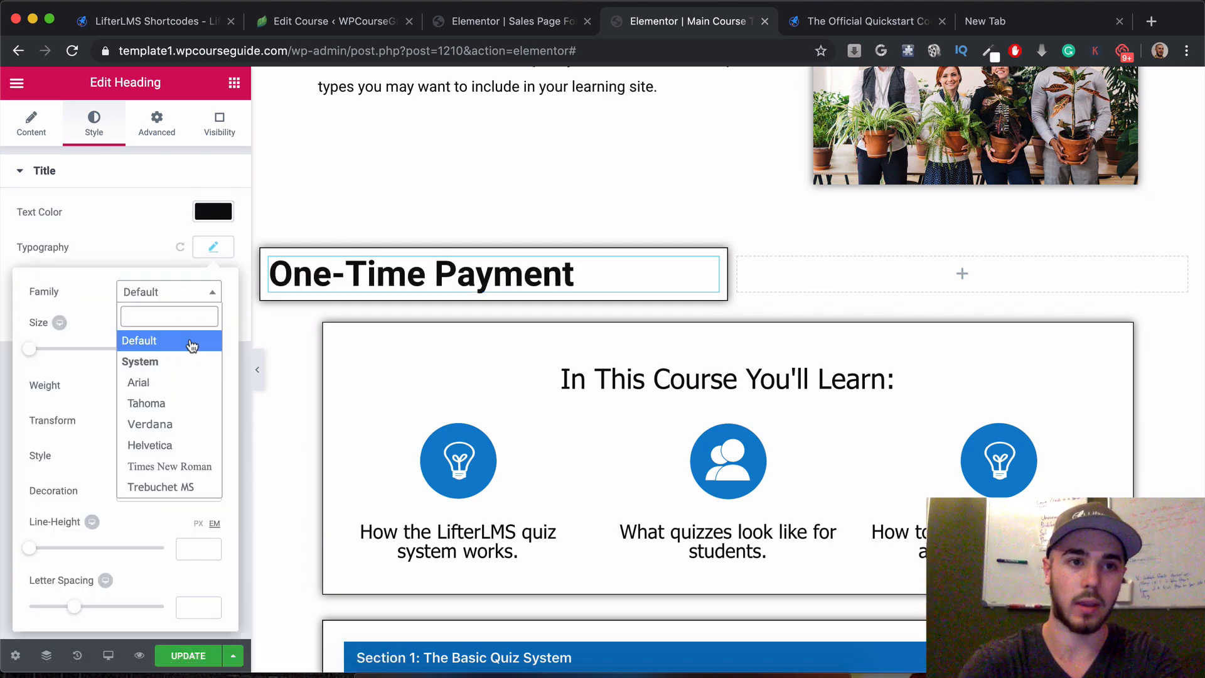
left_click(146, 403)
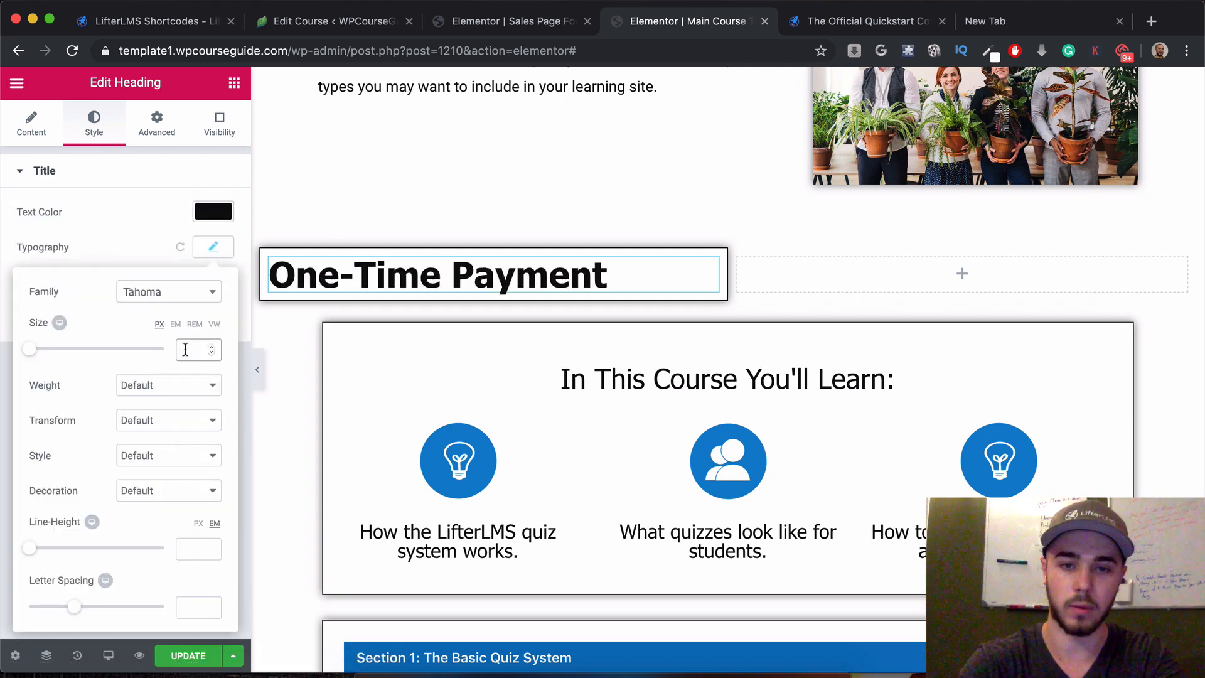
type("30")
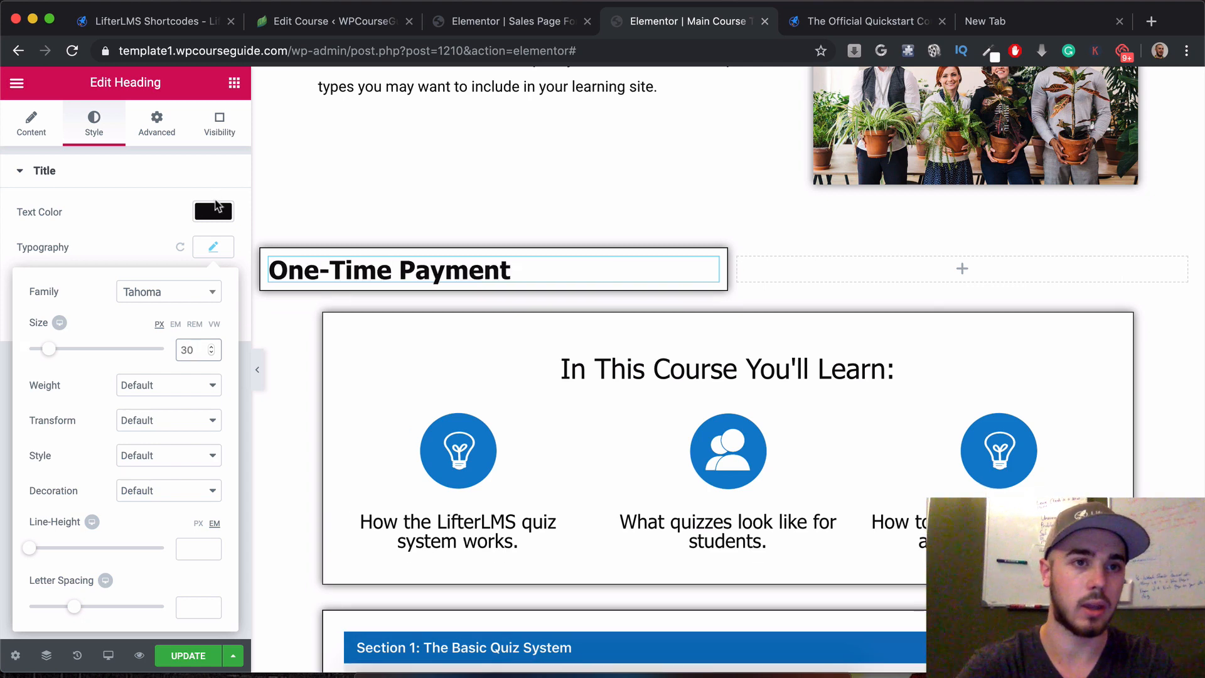
left_click(31, 123)
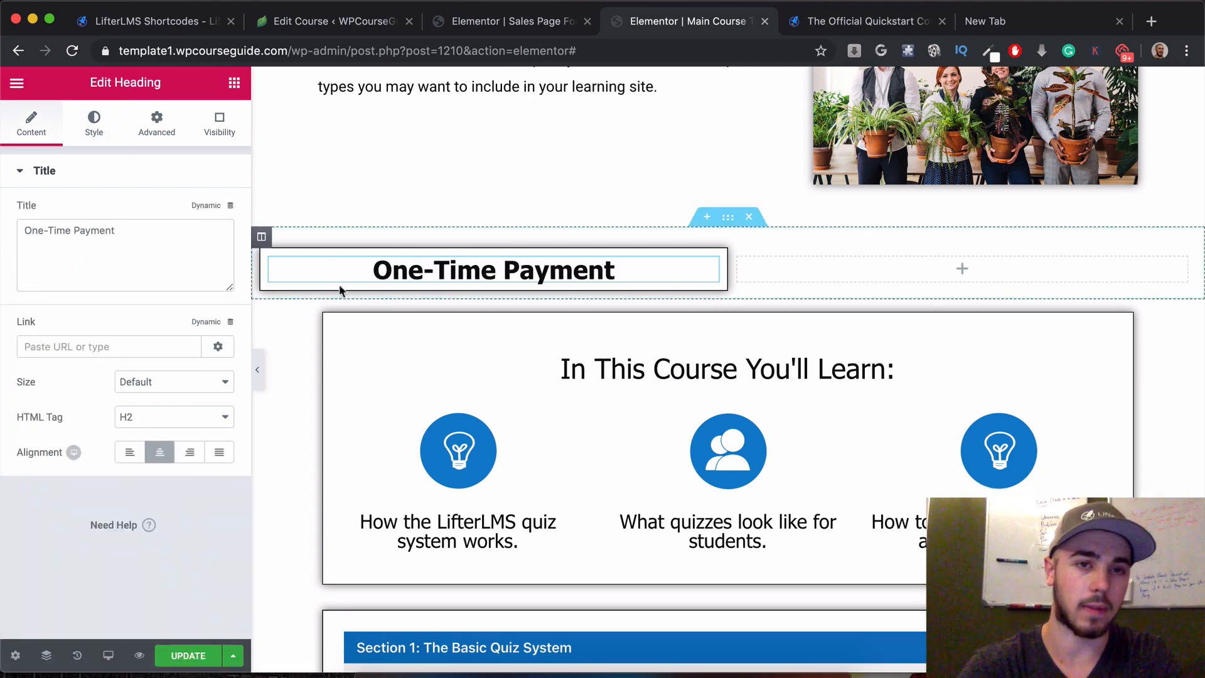
left_click(17, 82)
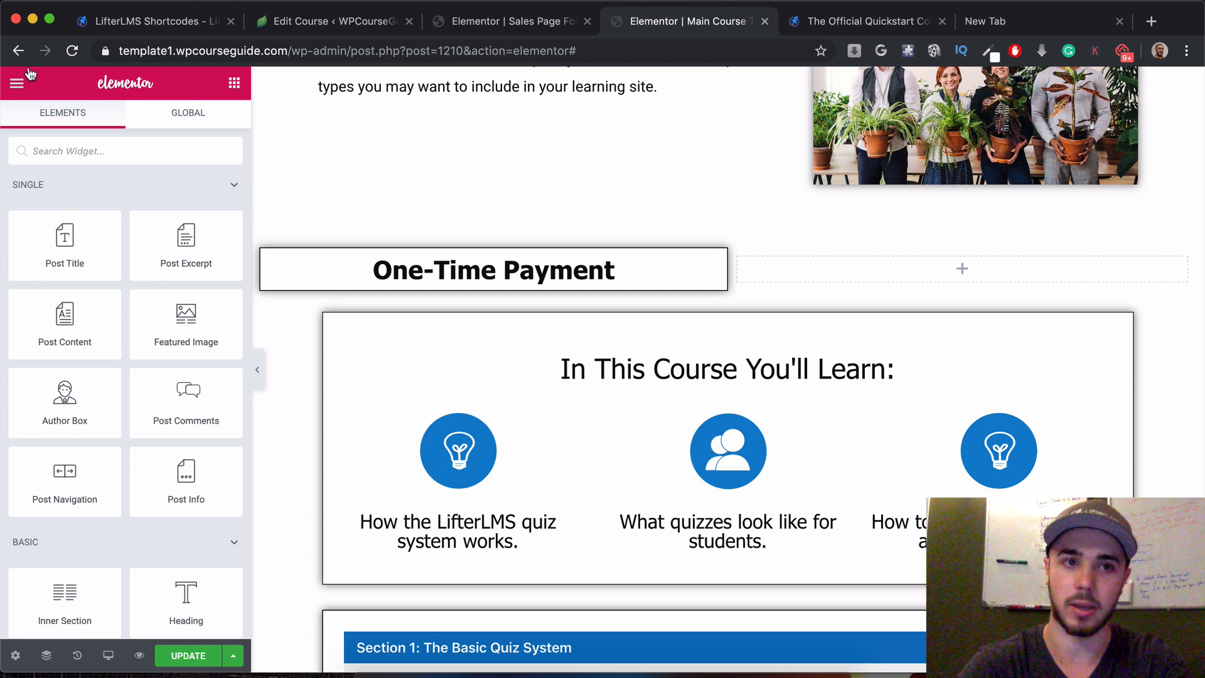
type("text")
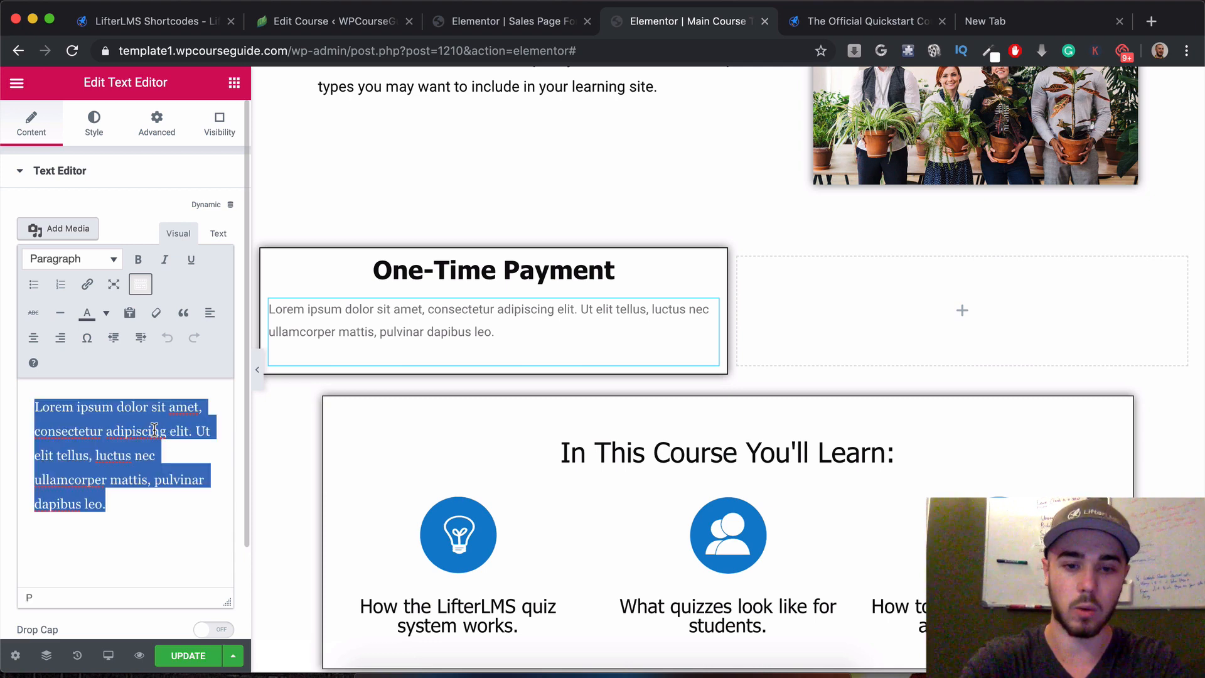
- Enter 'One-time payment of $100 for access to the course' and make it black and centered
type("One-")
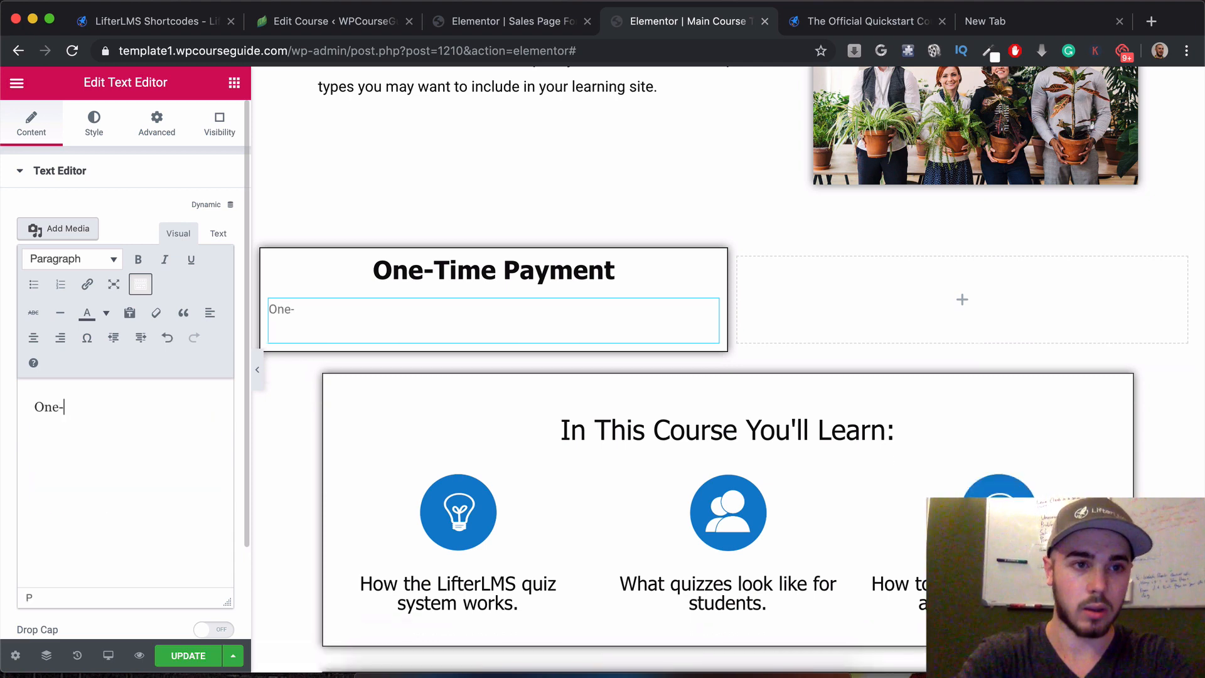
type("time payment of")
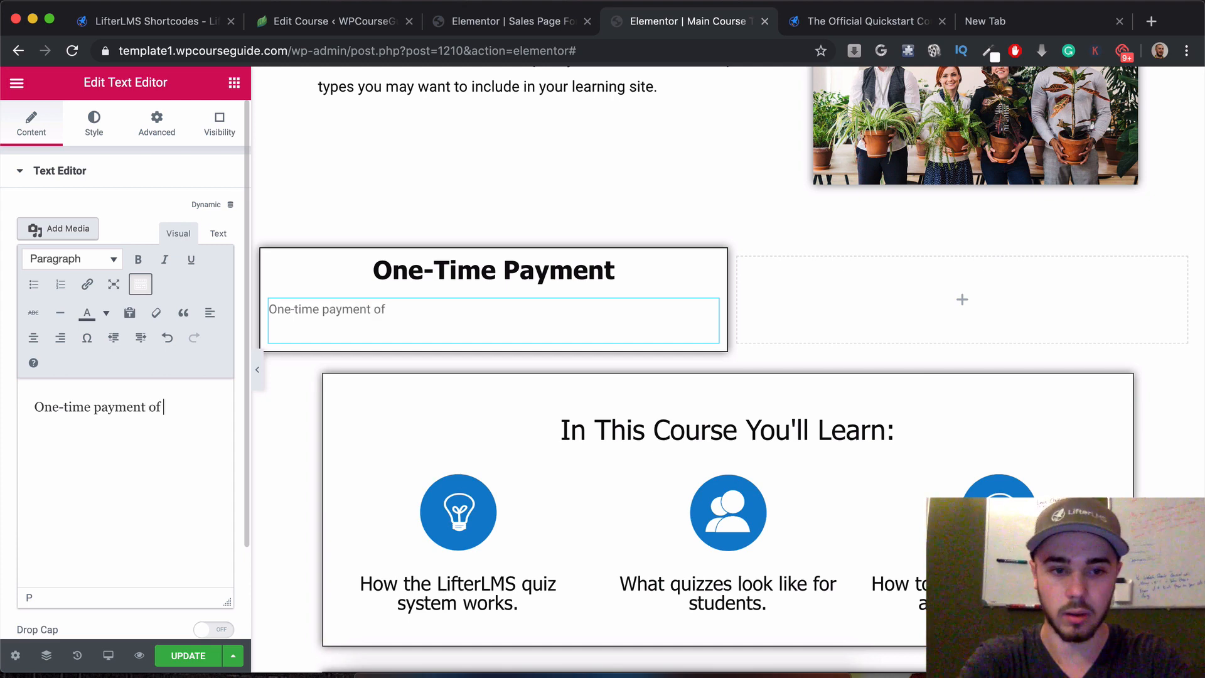
type("$100 for access")
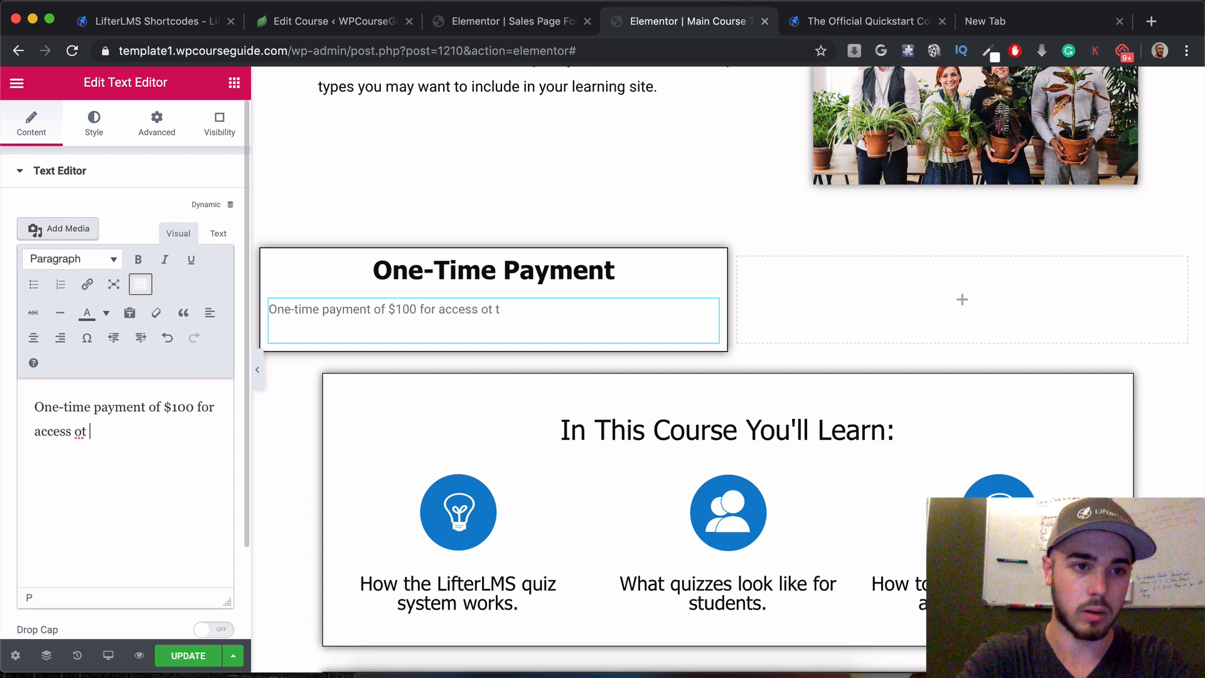
type("o the course")
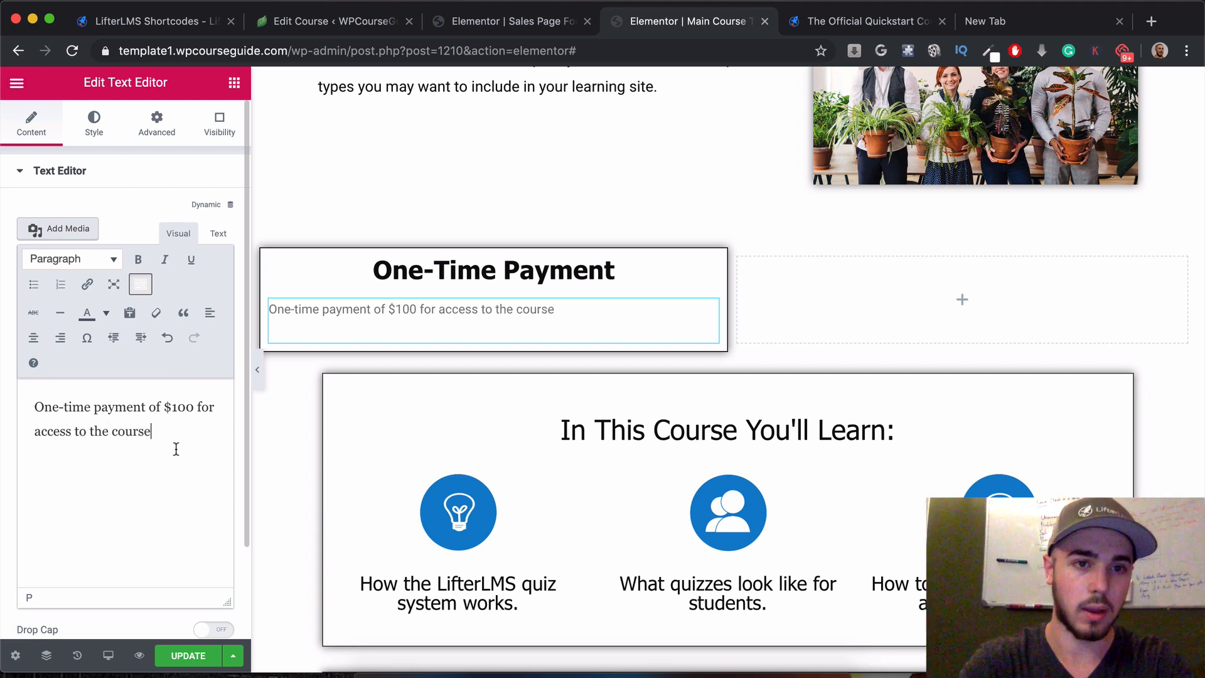
left_click(93, 122)
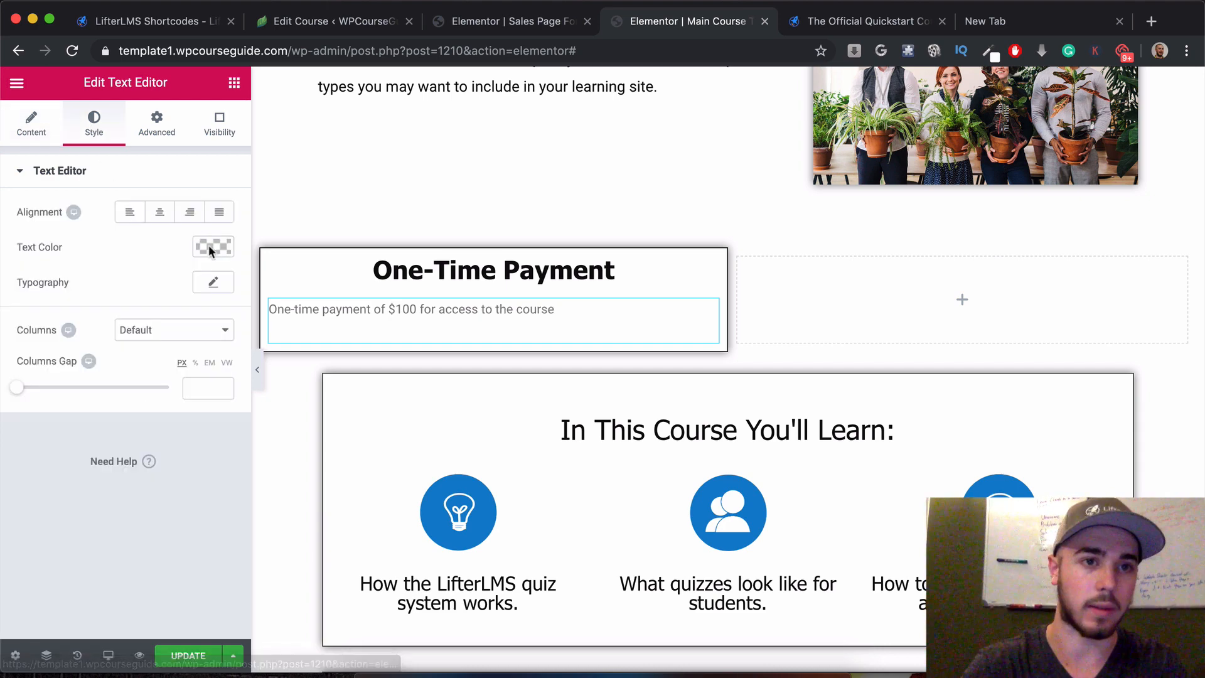
left_click(213, 282)
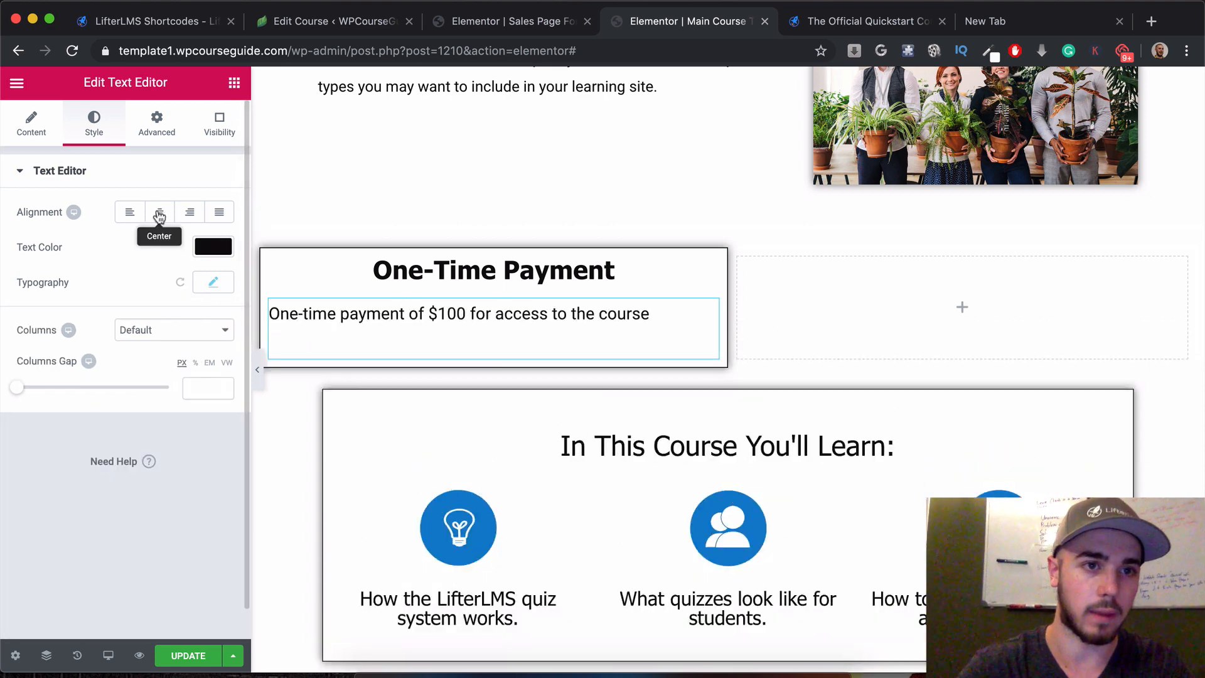
left_click(17, 82)
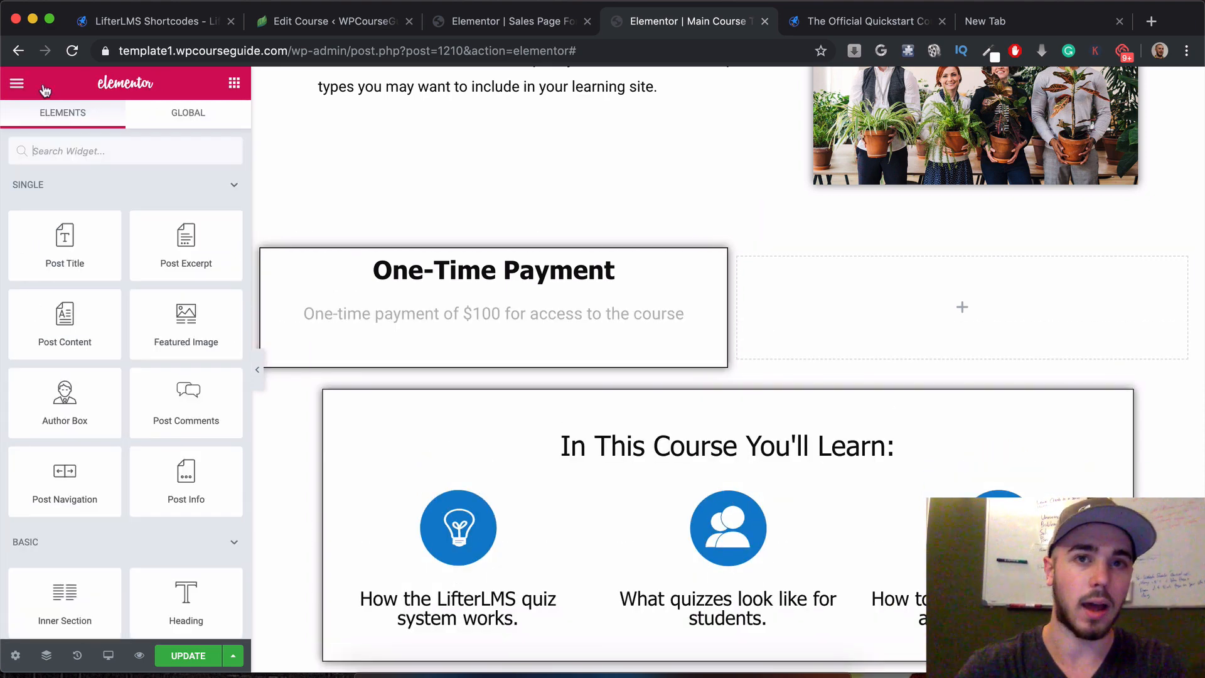
- Add a 'Buy Now' button below the description and copy the One-Time Payment purchase link
left_click(865, 21)
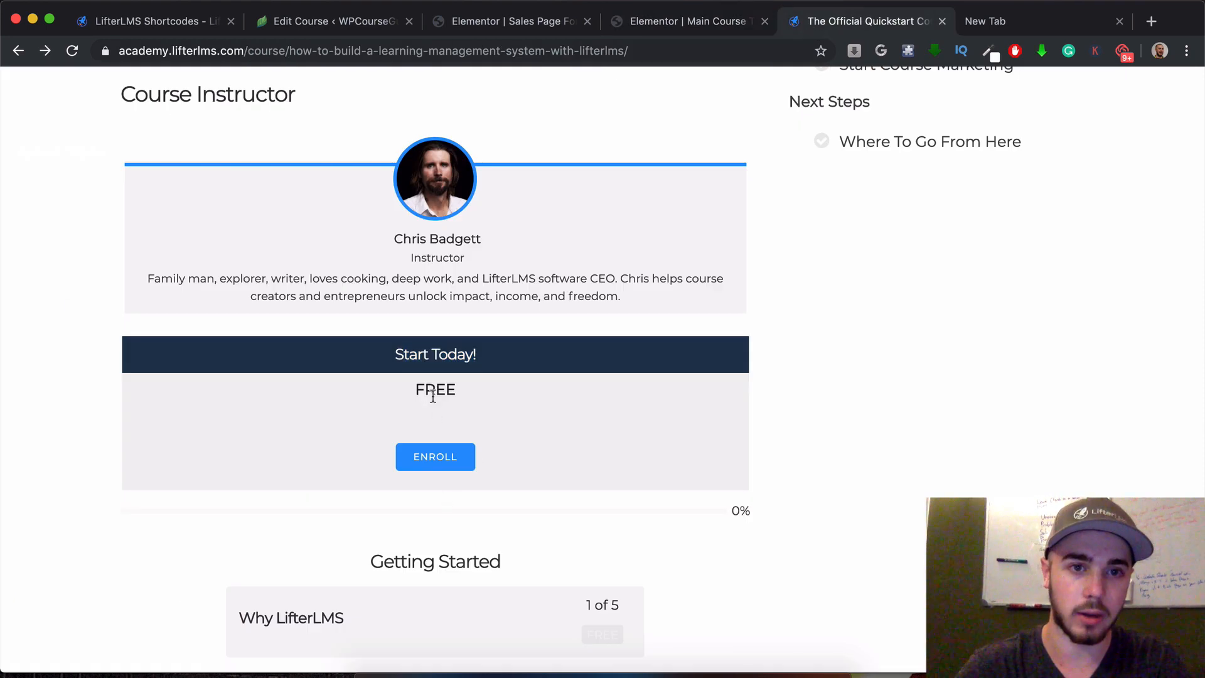
left_click(684, 21)
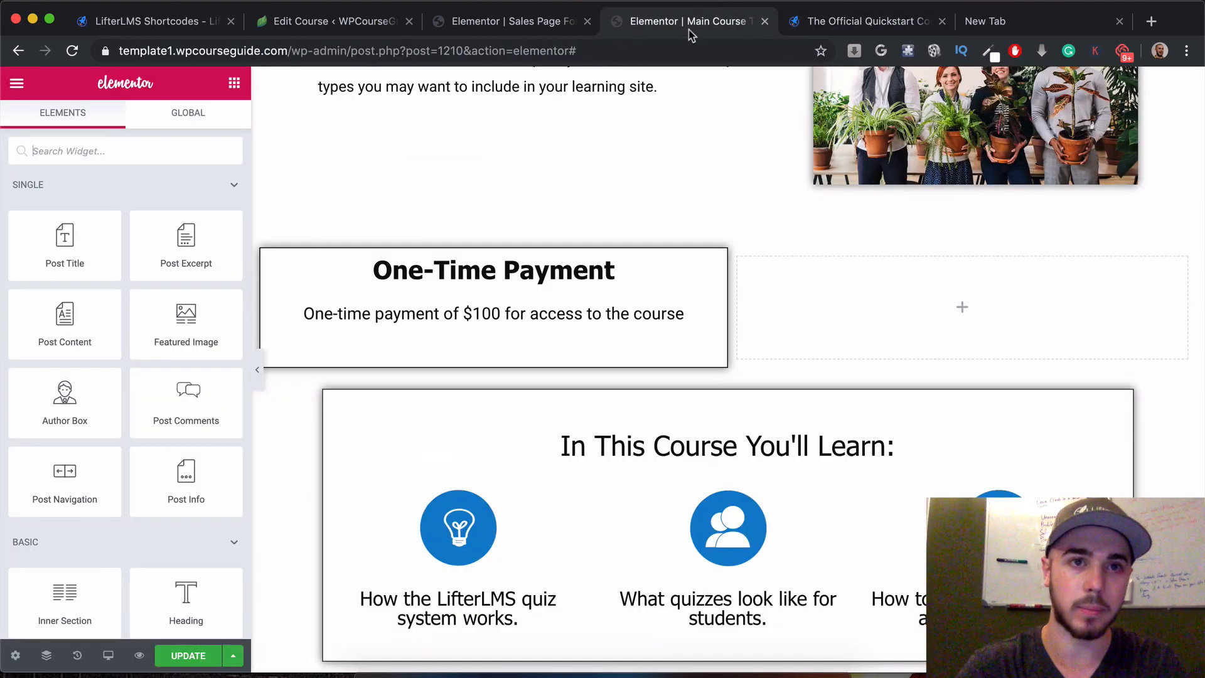
type("butt")
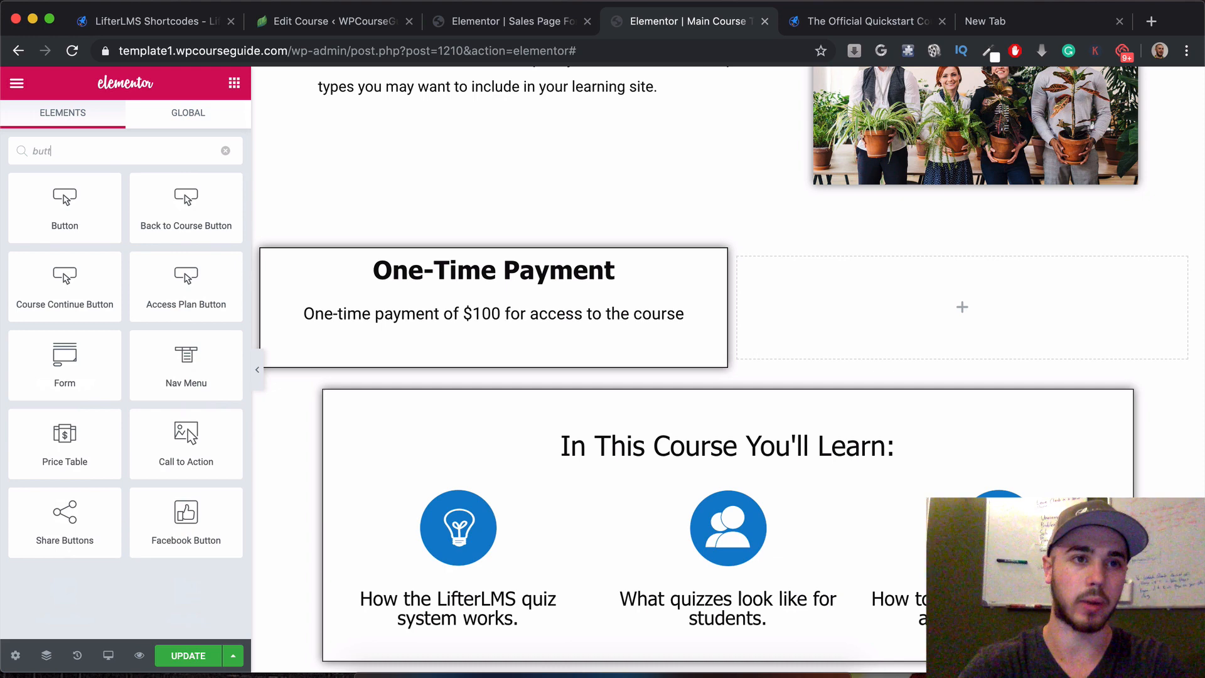
left_click_drag(64, 203, 420, 353)
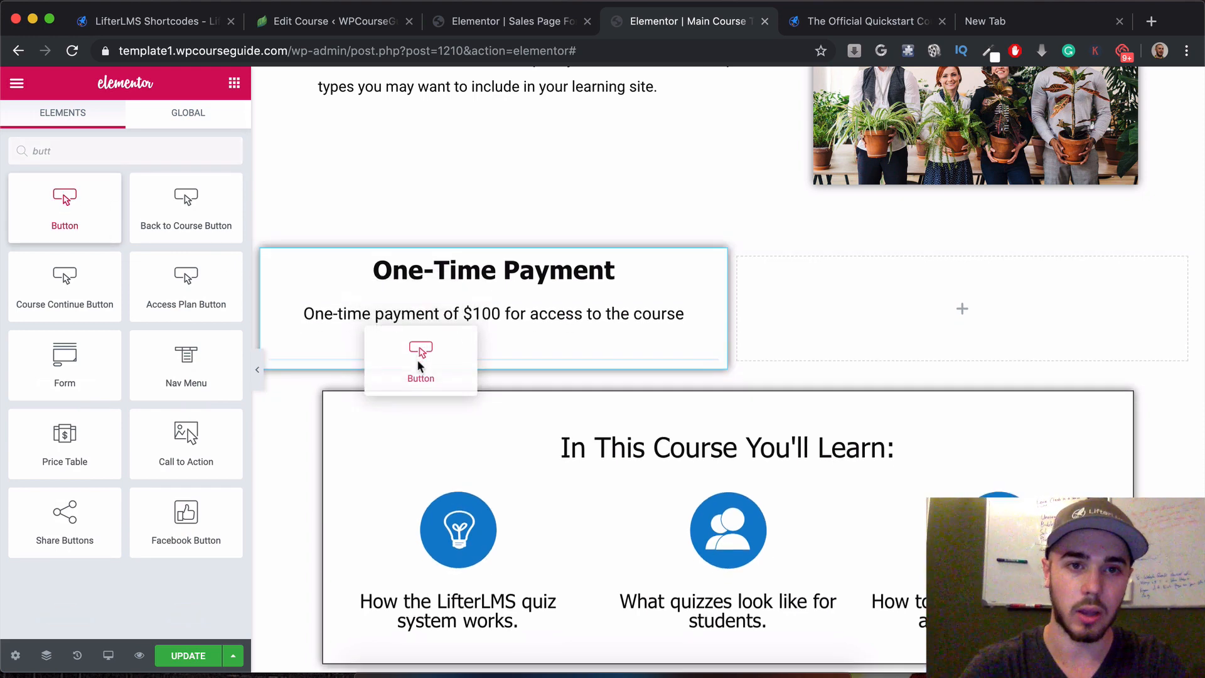
left_click_drag(420, 354, 465, 311)
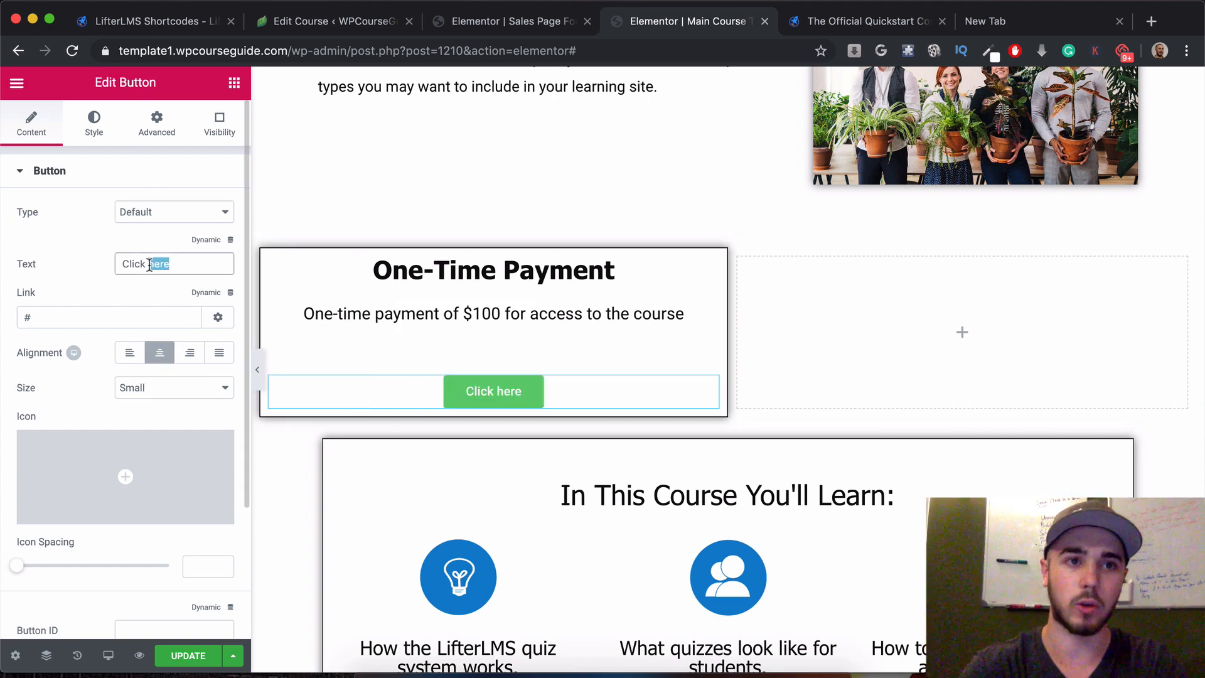
type("Buy Now")
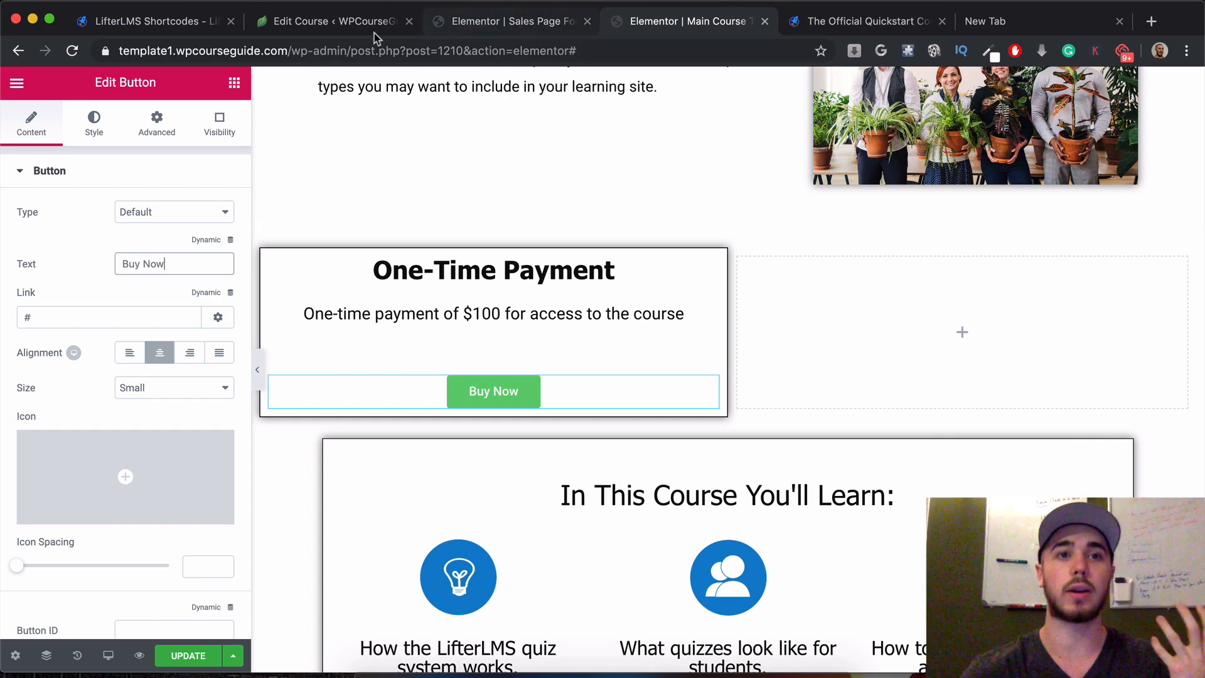
left_click(331, 21)
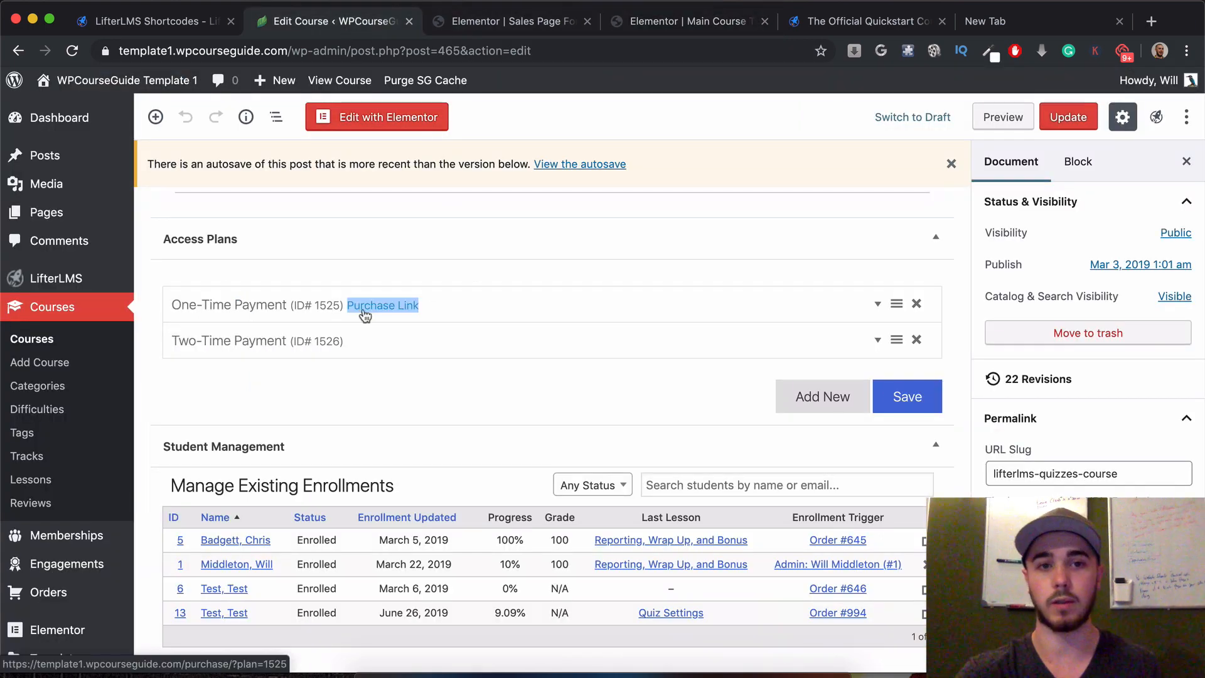
right_click(382, 304)
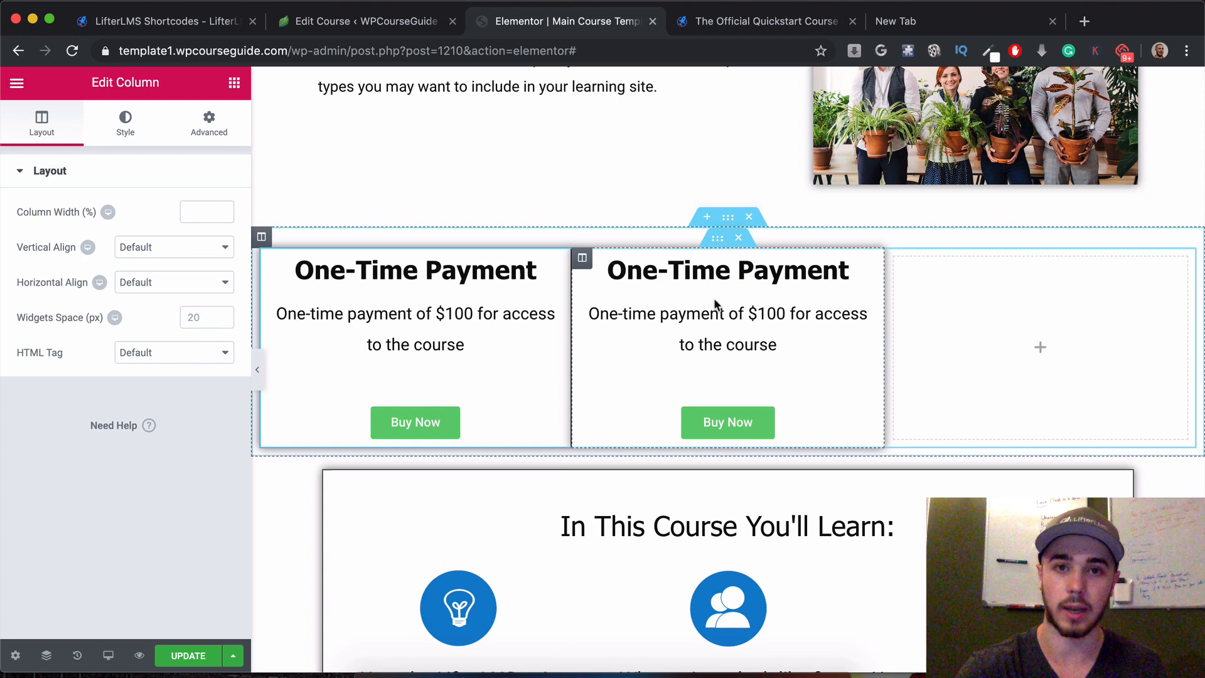
- Delete the extra column and set the payment column's margin to 15 on all sides
right_click(1040, 347)
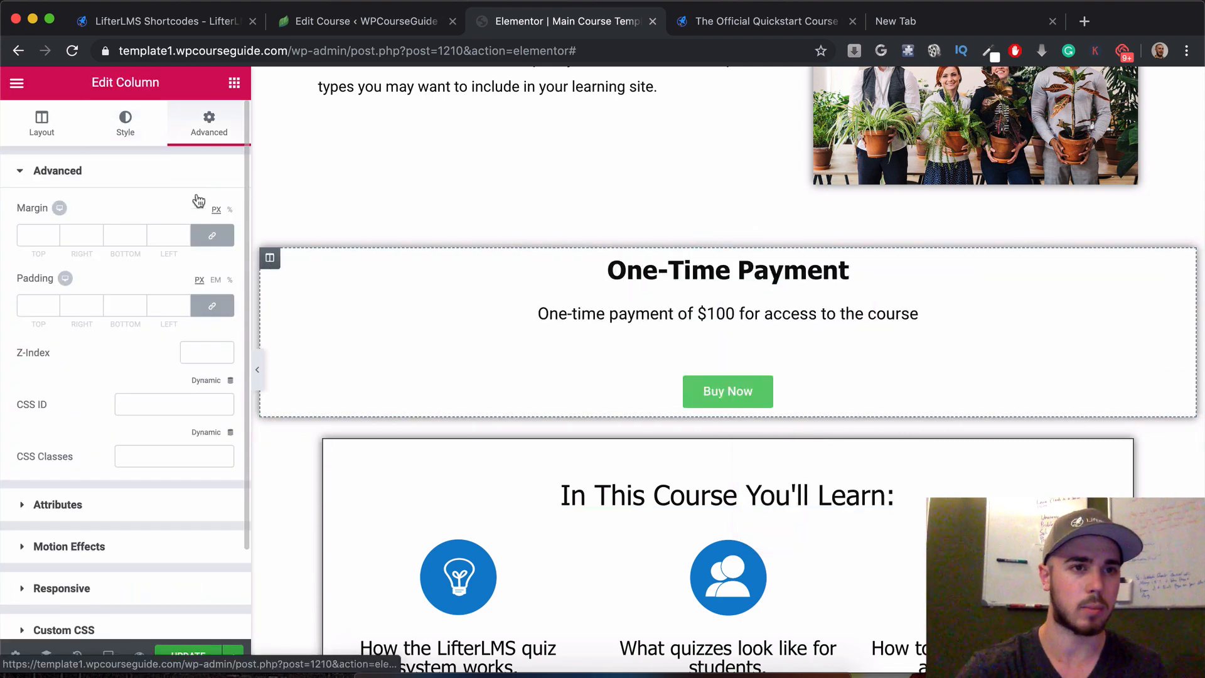
left_click(124, 234)
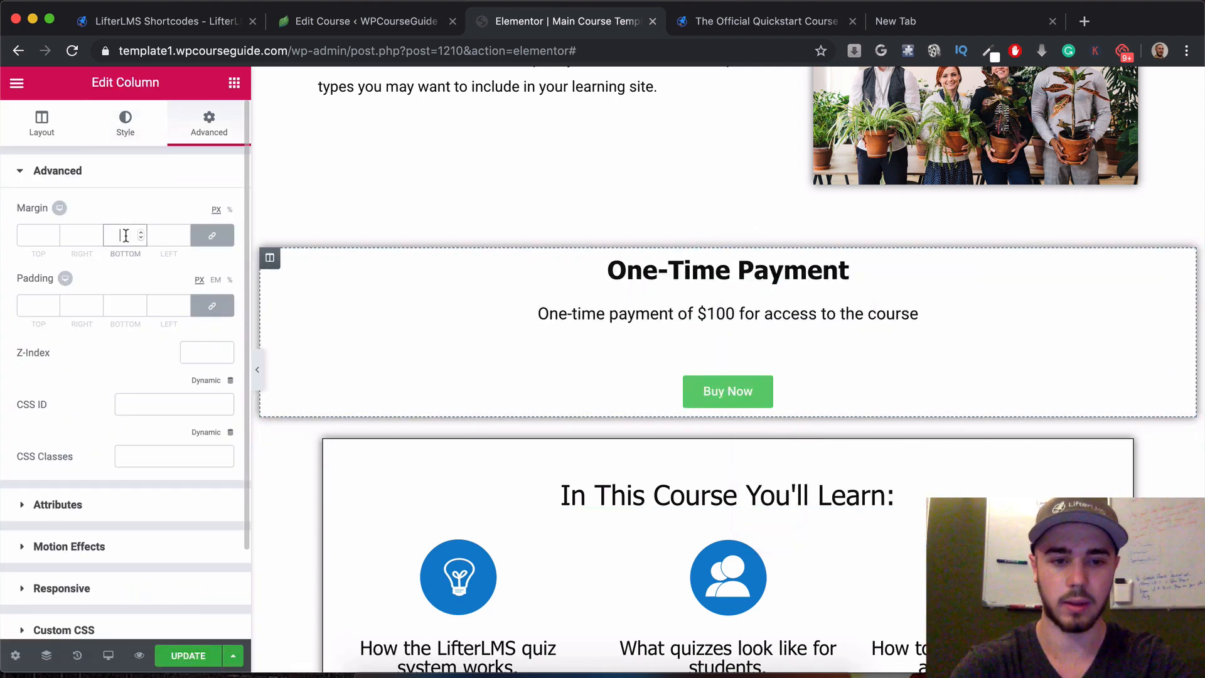
type("1")
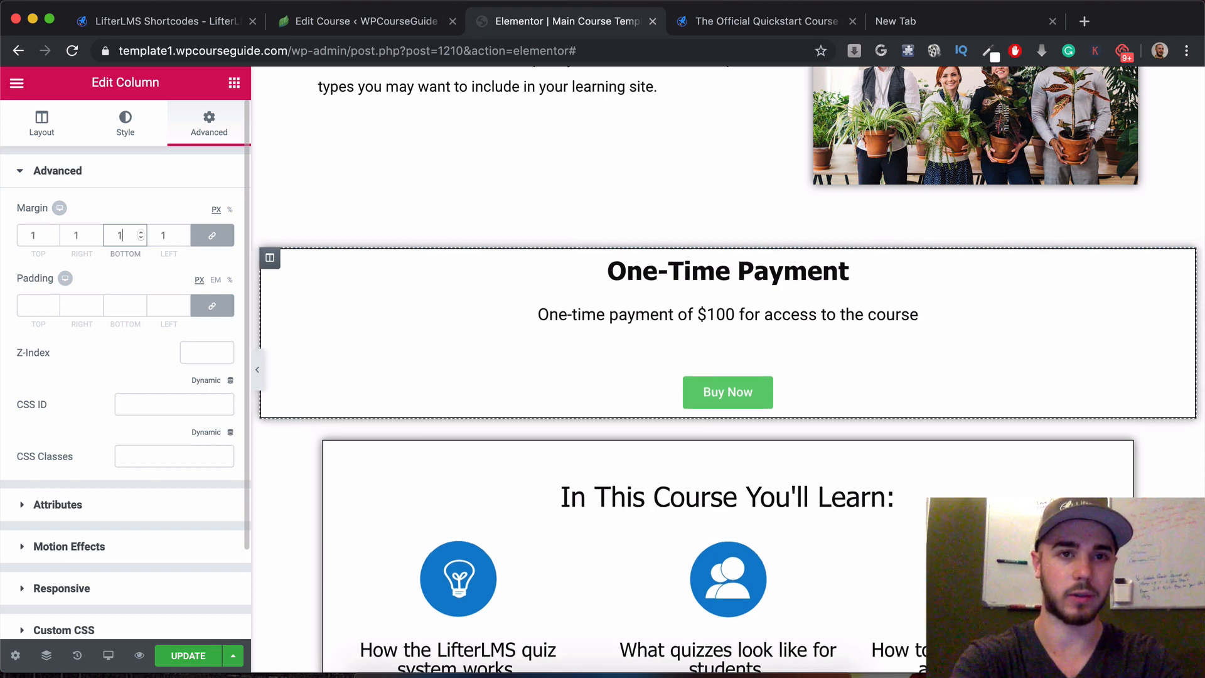
- Duplicate the bordered payment box to create a second box beside it
right_click(269, 257)
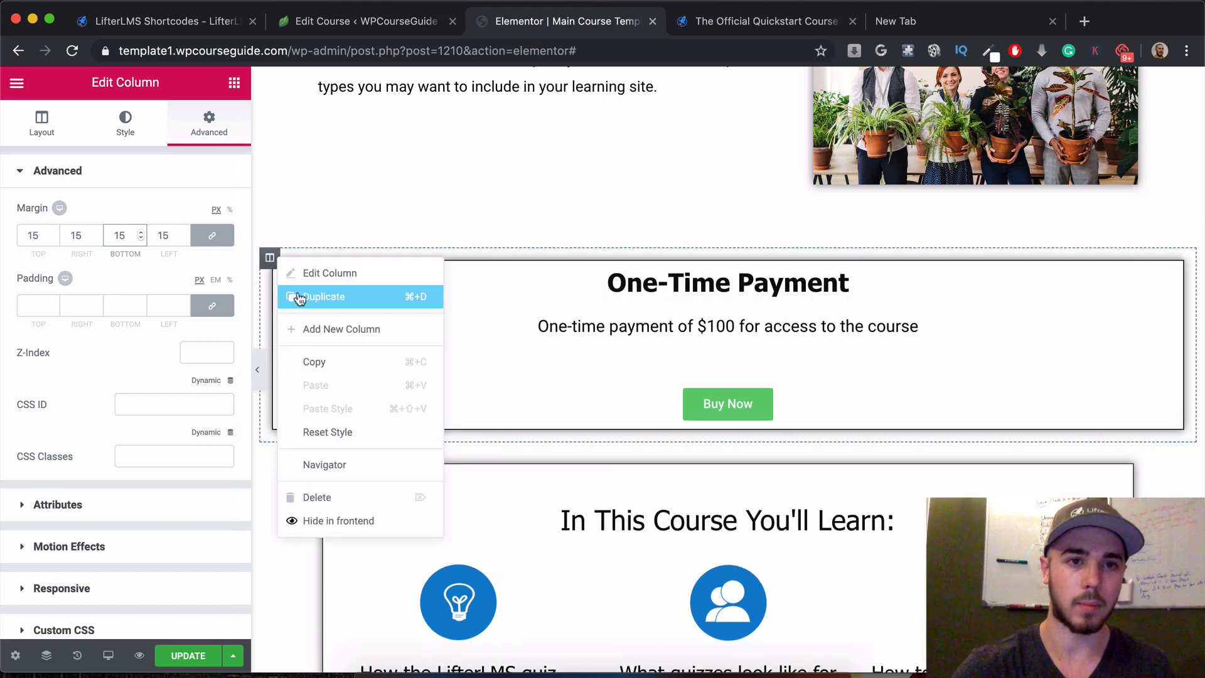
left_click(320, 297)
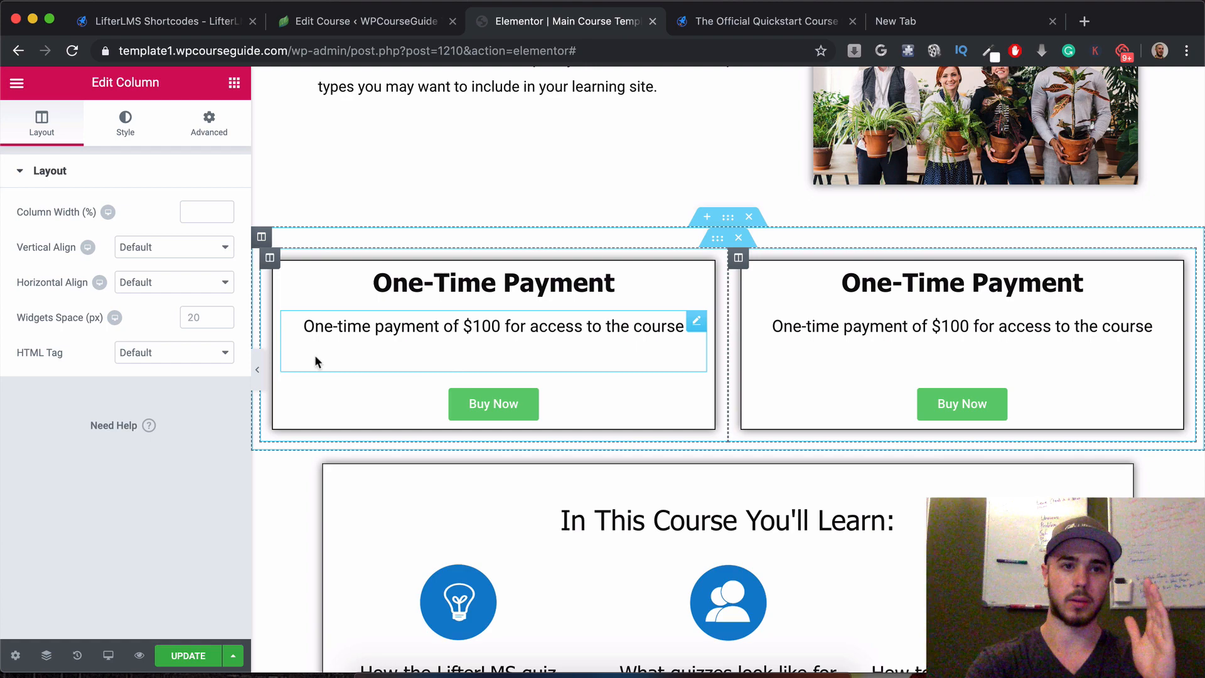
left_click(257, 369)
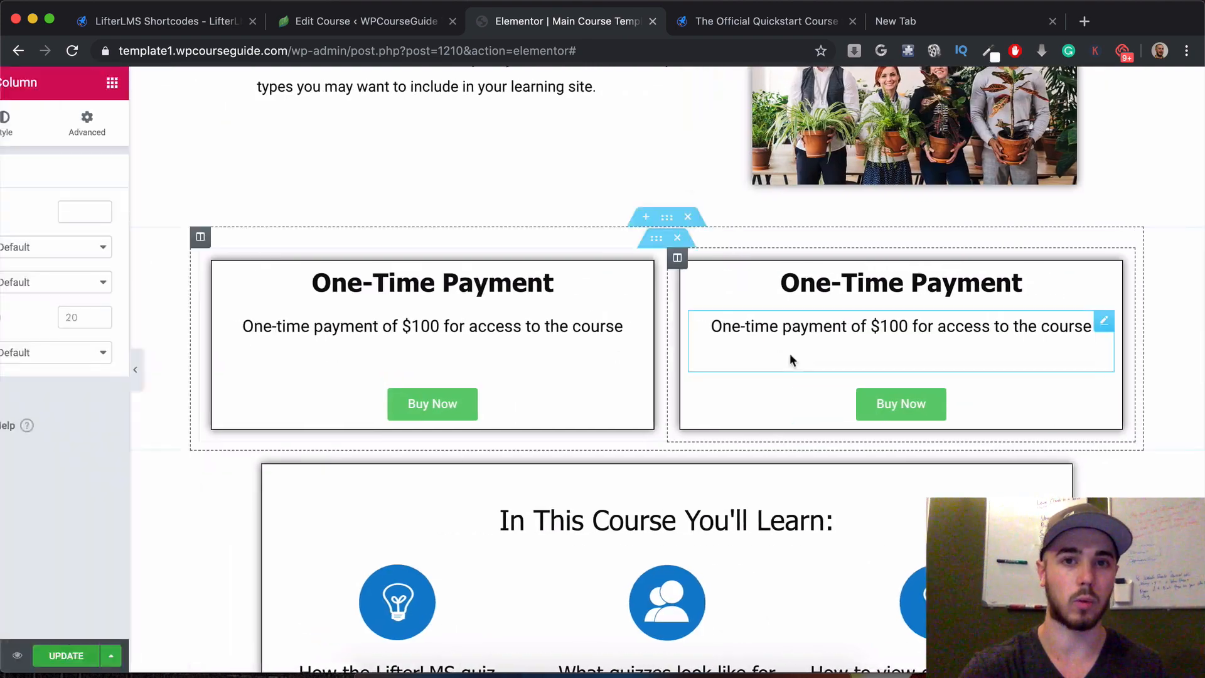
left_click(899, 281)
type("Two")
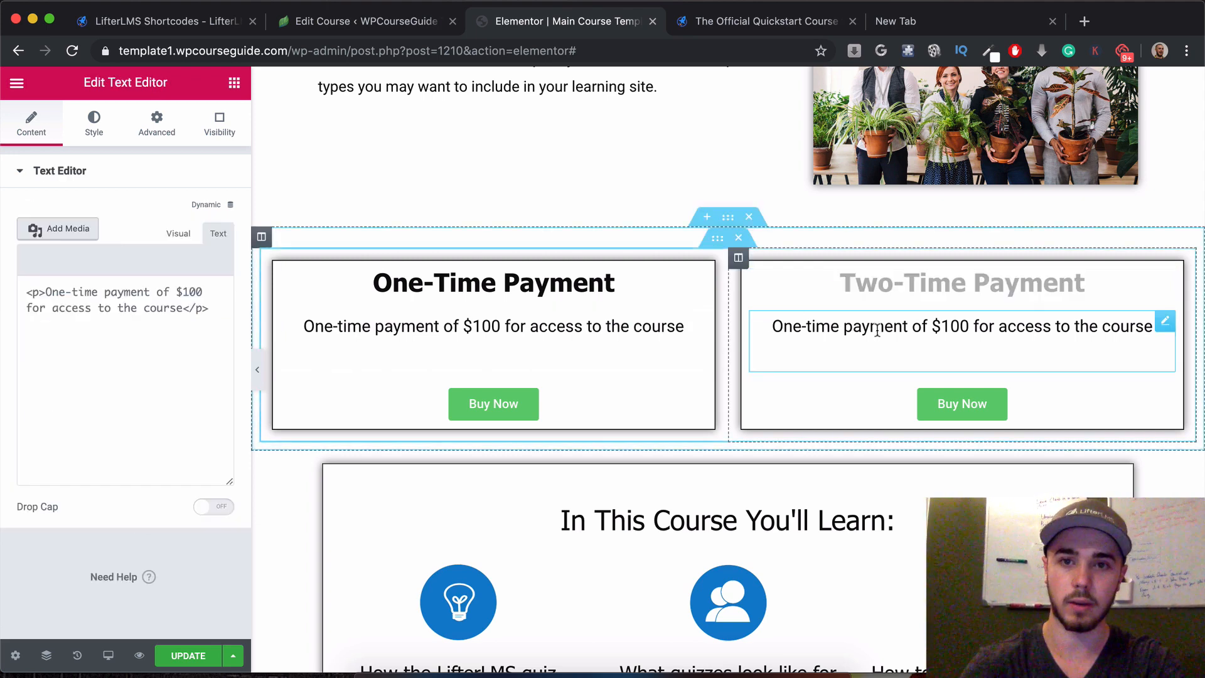
- Change the second box's price to $60: 'Two-time payments of $60 for access to the course'
left_click(178, 233)
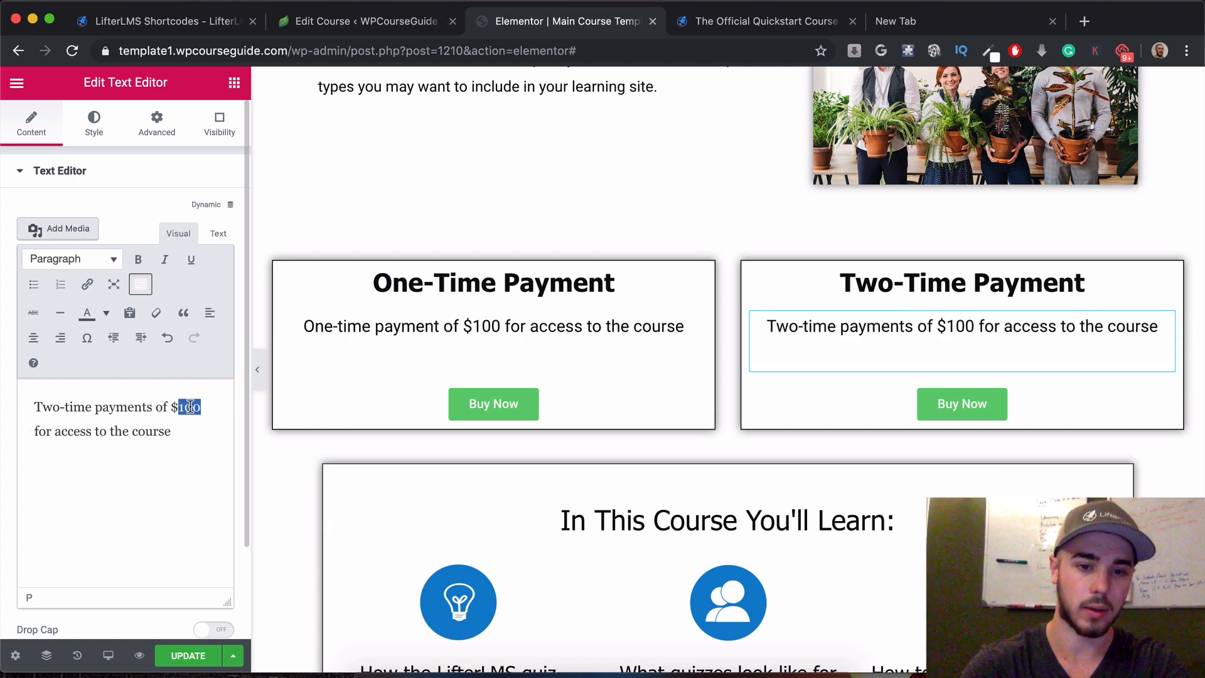
type("60")
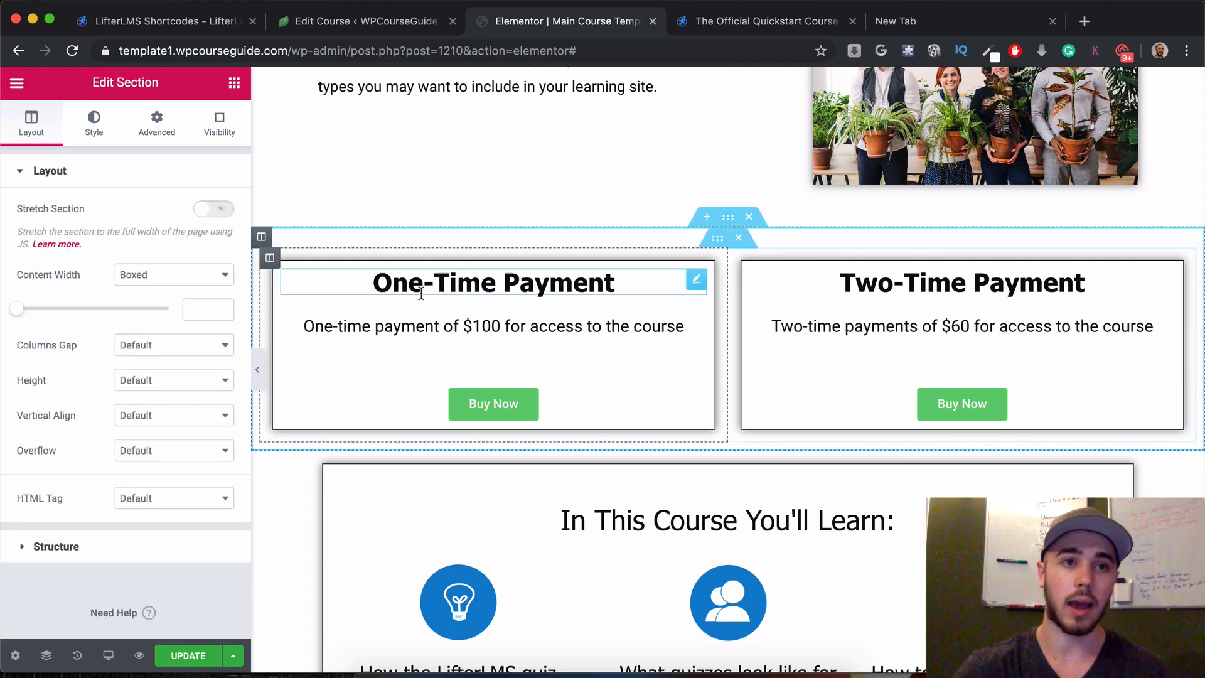
- Enable visibility conditions on the payment section, restricting it to non-logged-in visitors
left_click(219, 123)
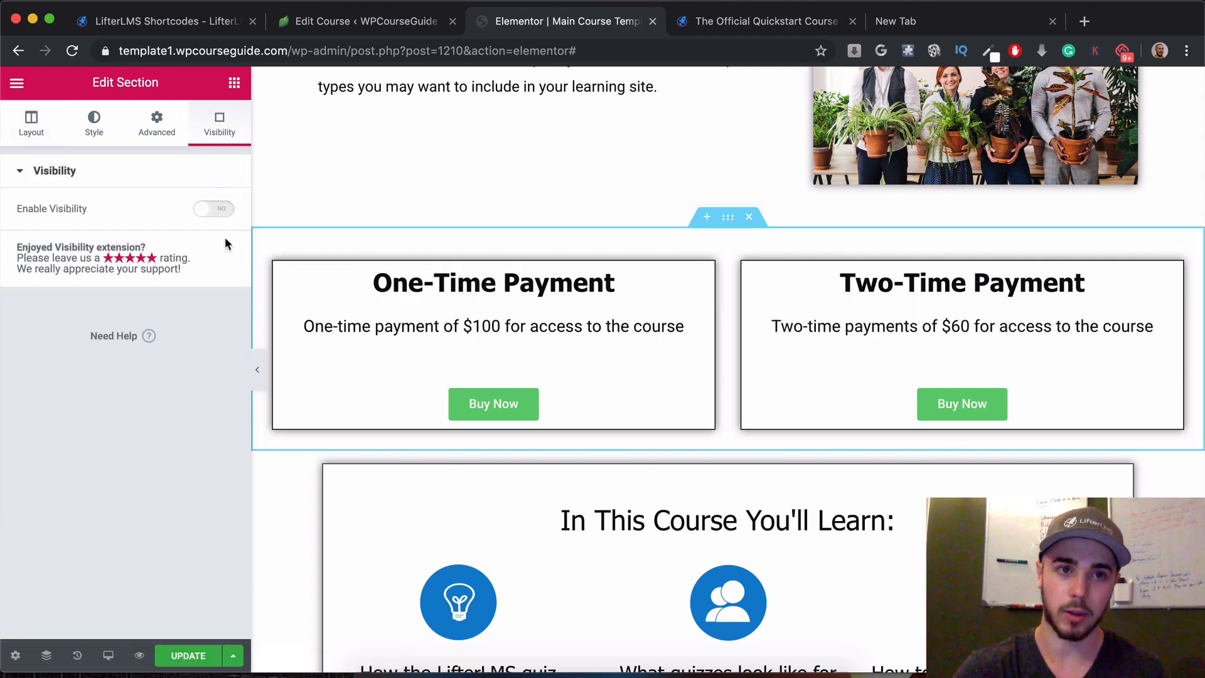
left_click(213, 208)
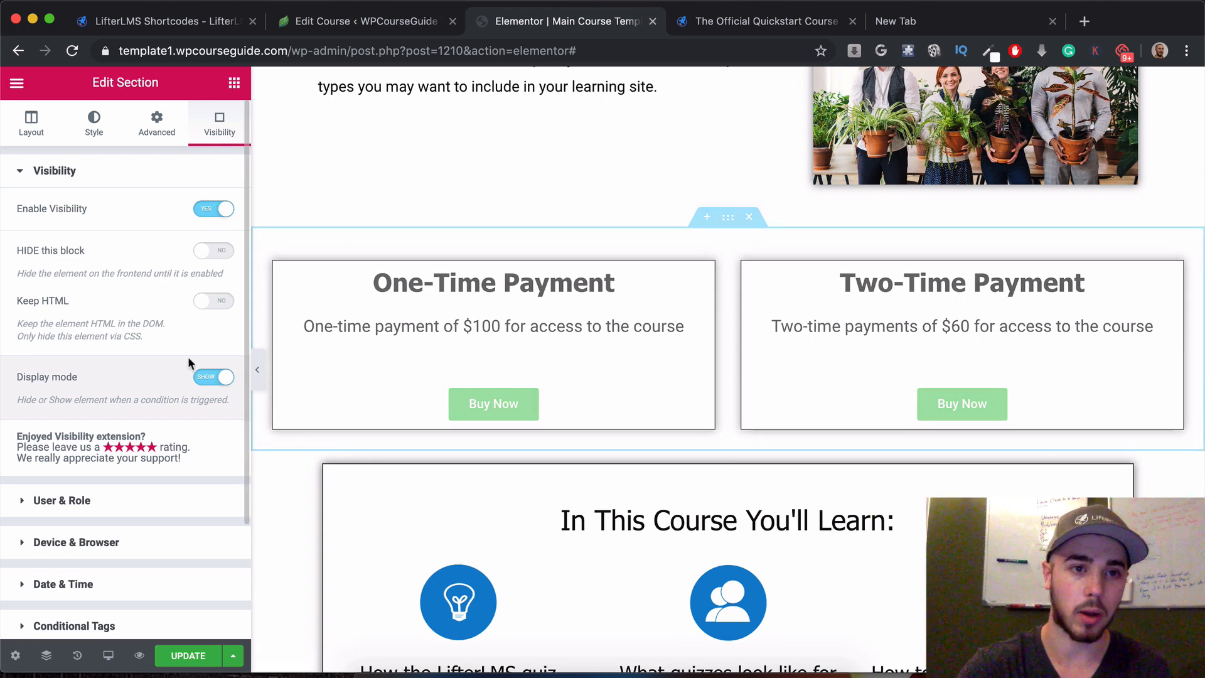
scroll("down", 3)
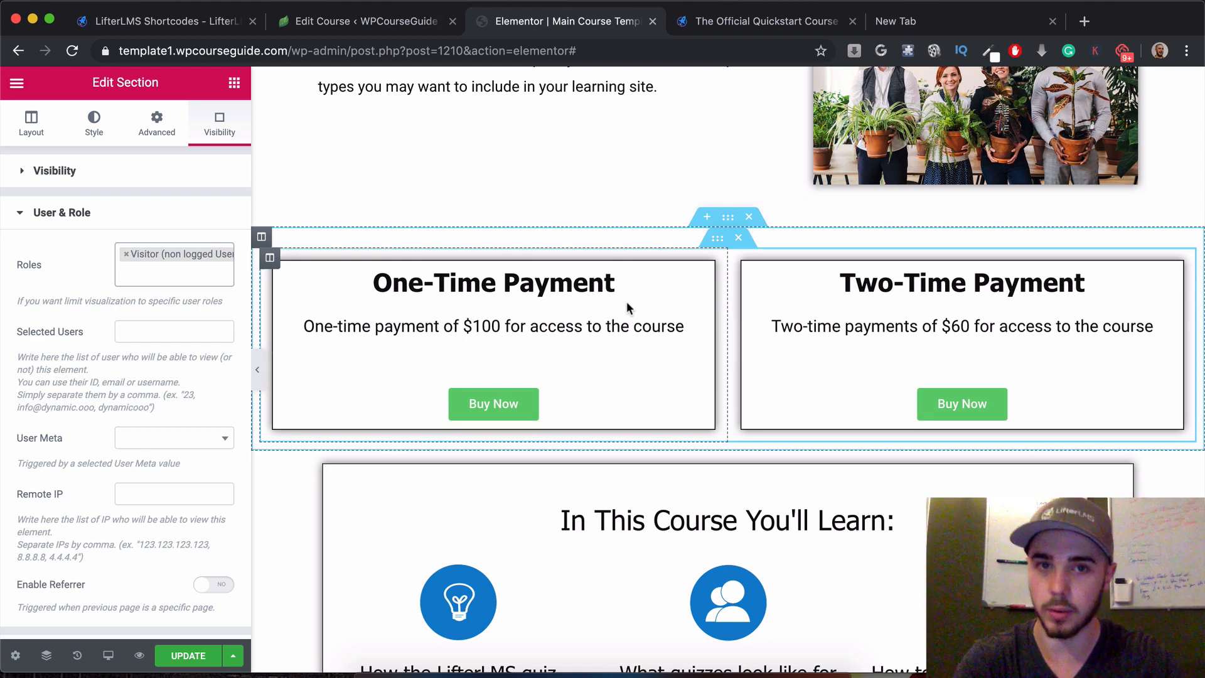
- Save the page with UPDATE and exit to the live Online Course site
left_click(187, 655)
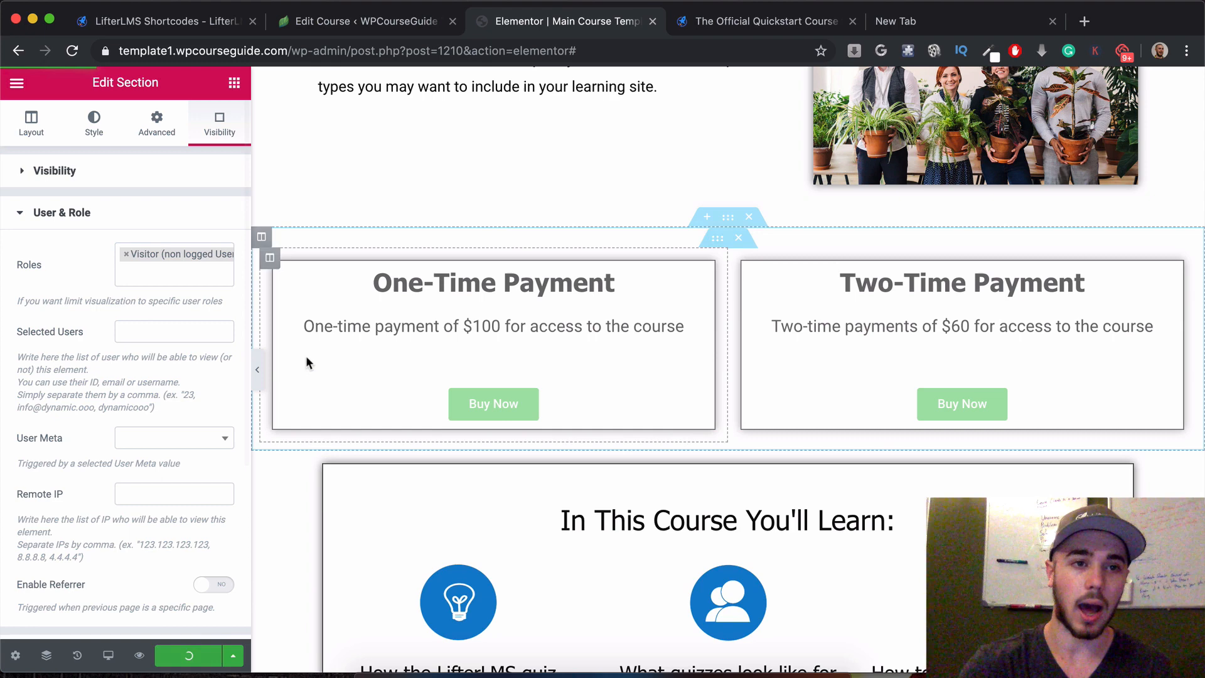
left_click(493, 282)
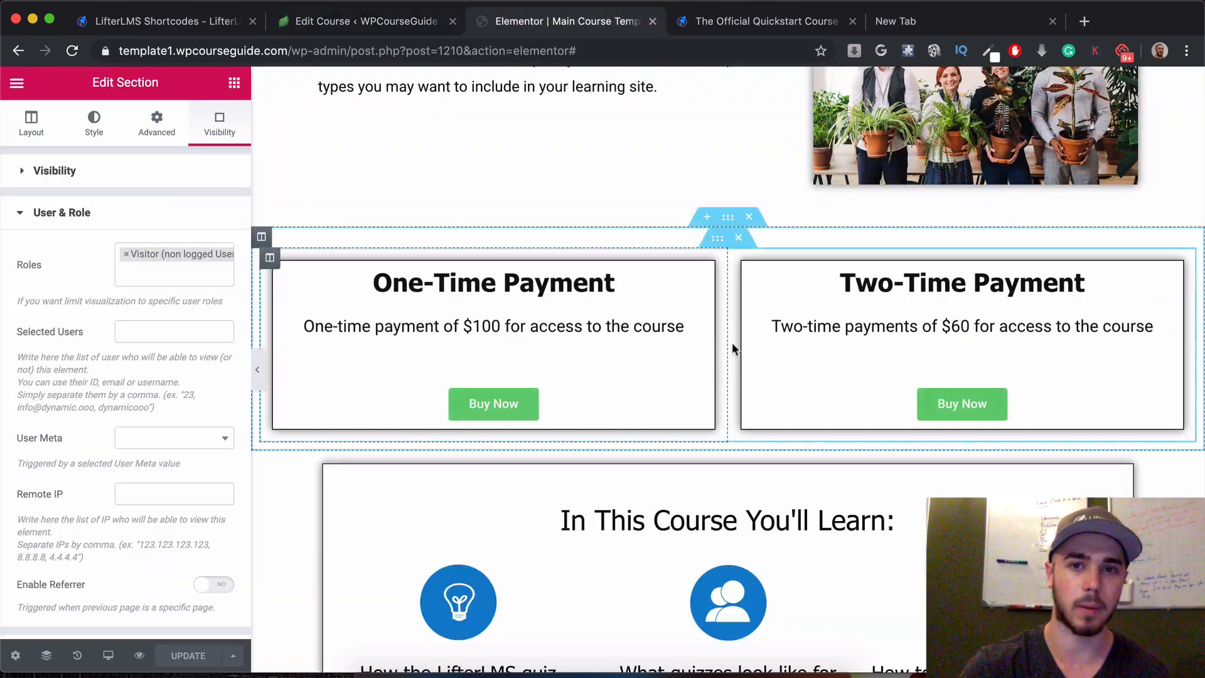
left_click(961, 403)
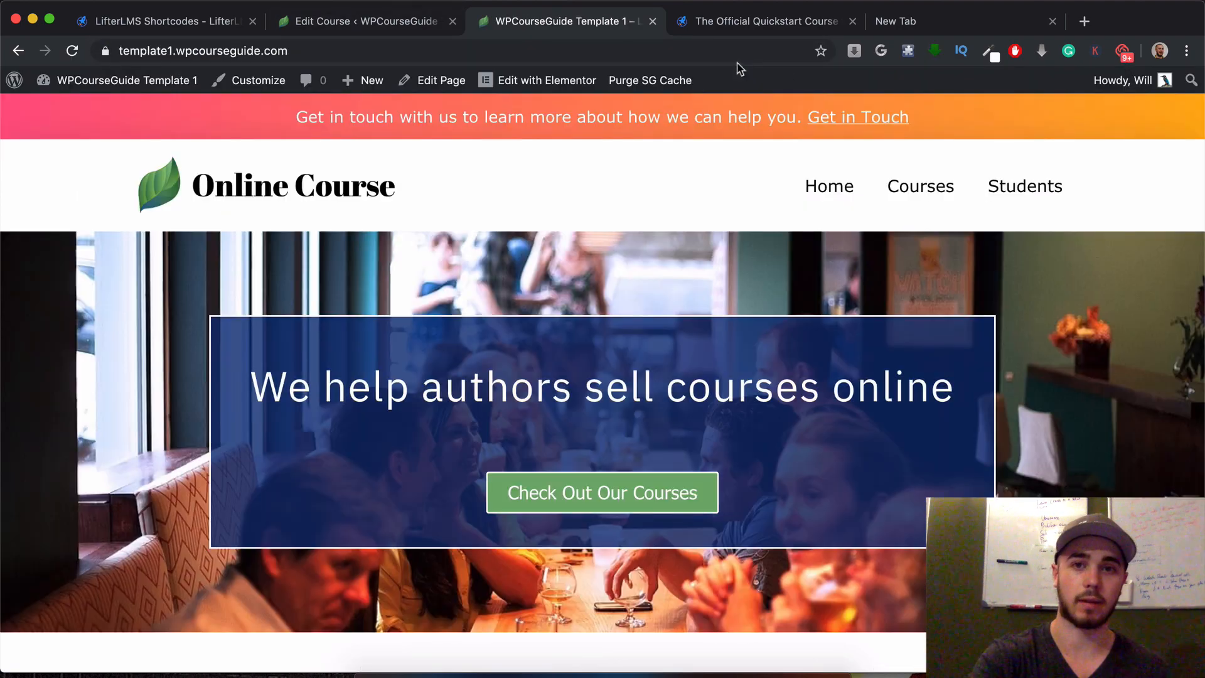
- Copy the LifterLMS Quizzes Course page URL into a New Incognito Window
left_click(918, 186)
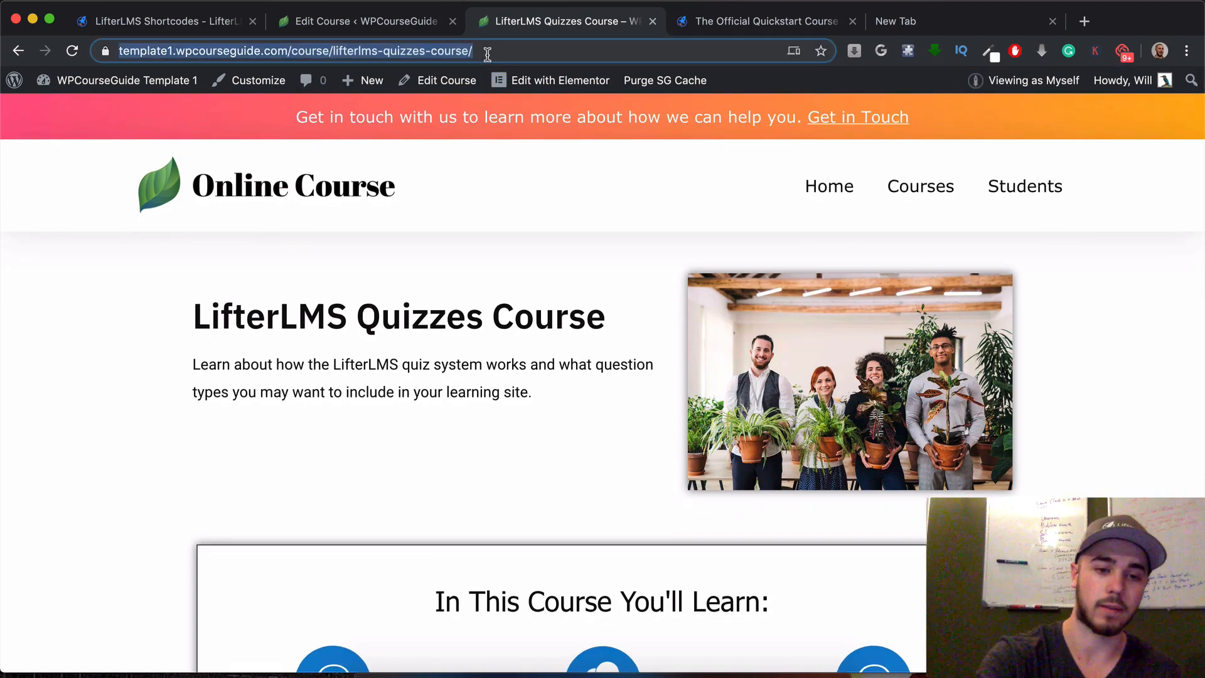
left_click(1186, 51)
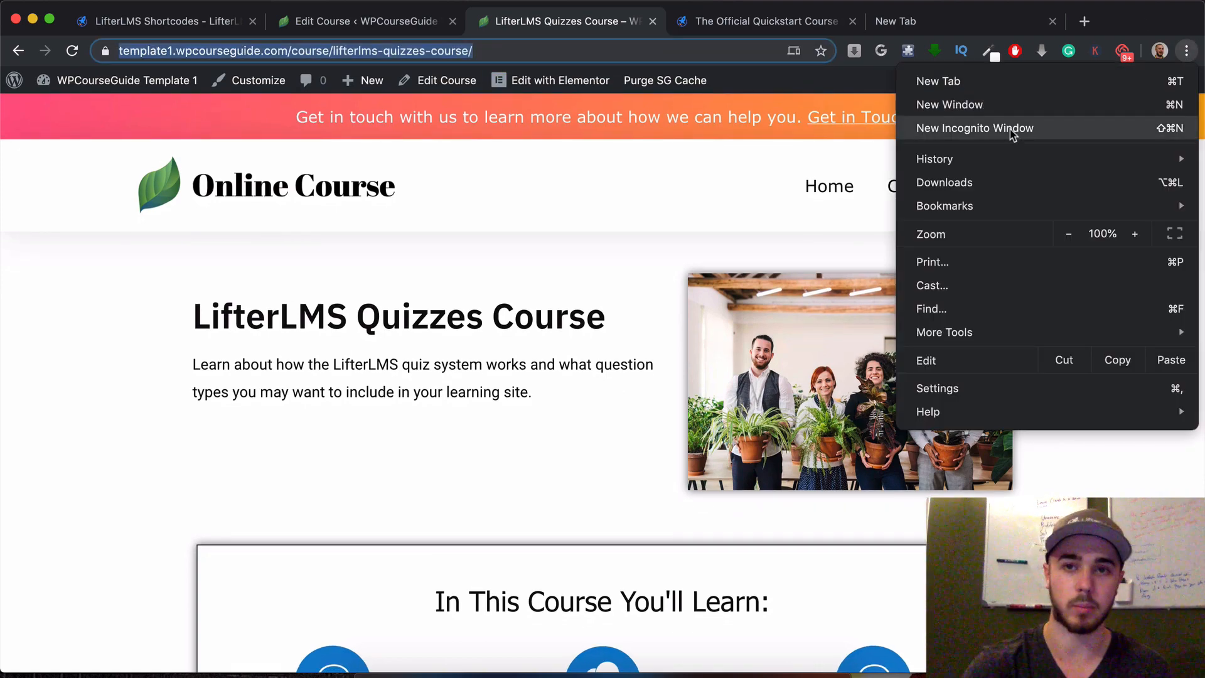
left_click(975, 127)
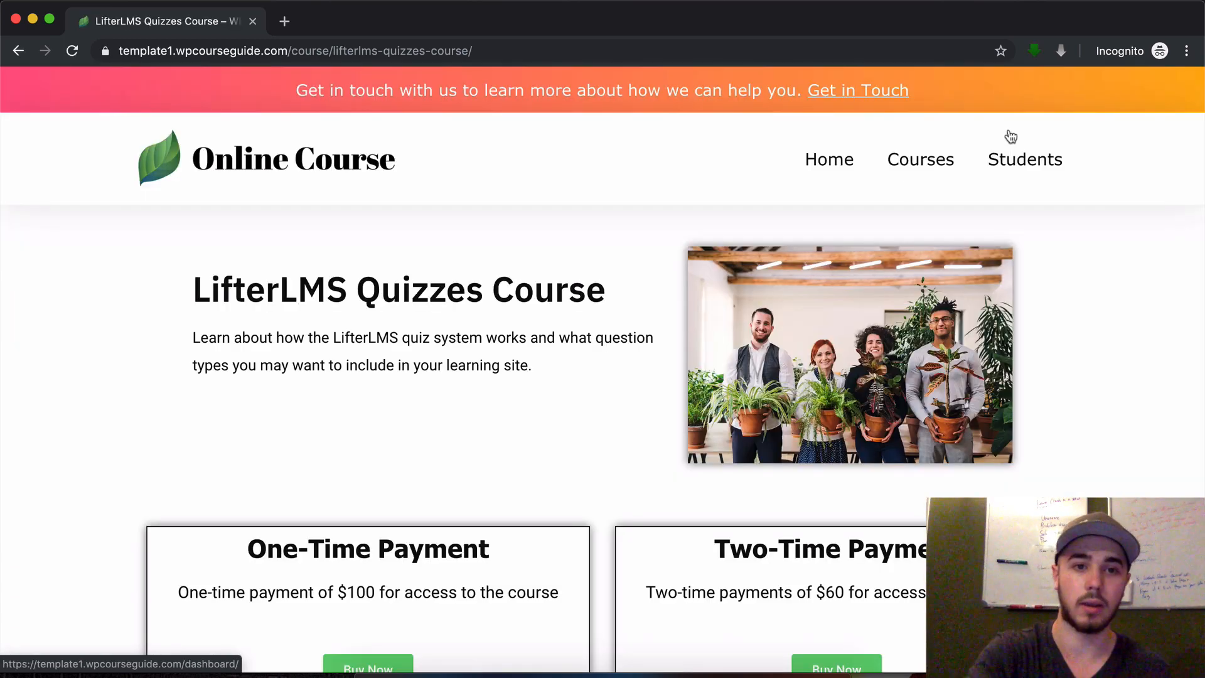
- Test the One-Time and Two-Time Payment Buy Now links, then return to the academy tab
scroll("down", 3)
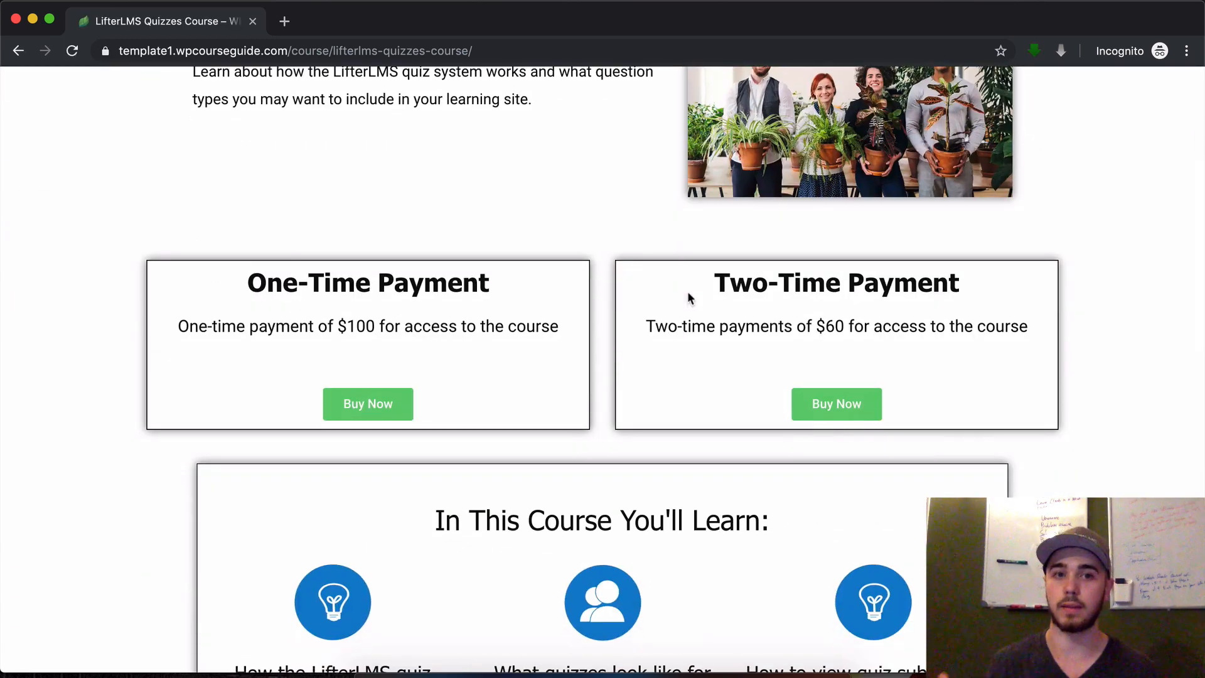
left_click(367, 403)
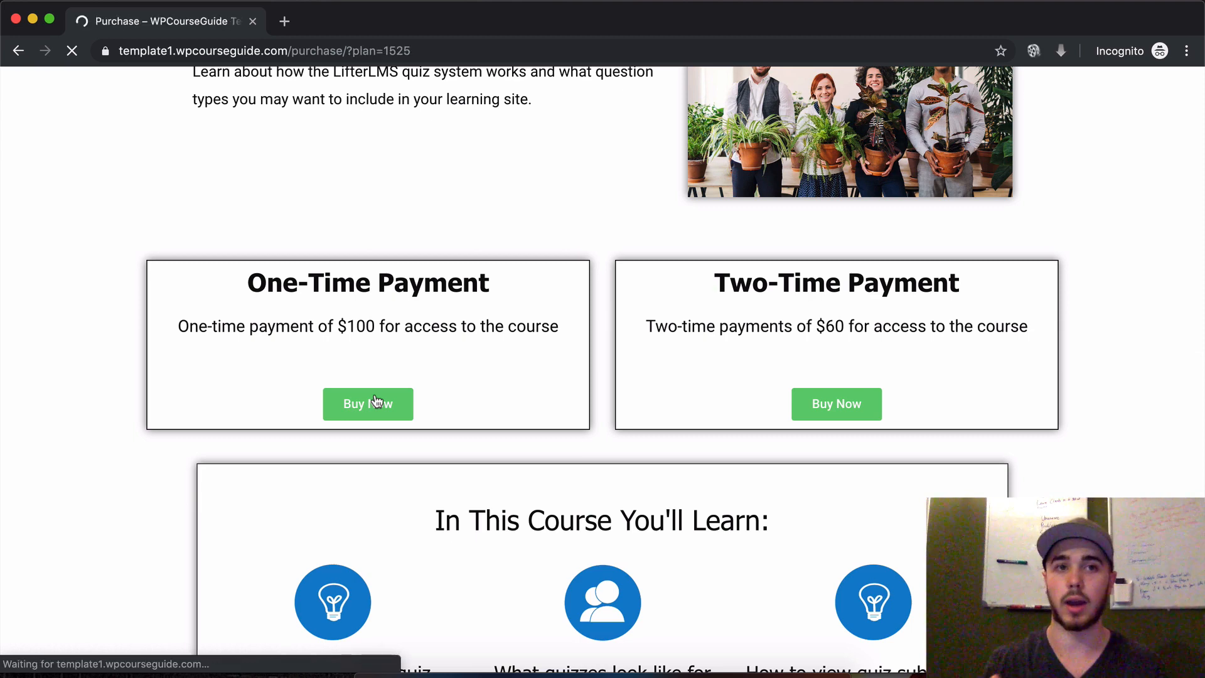
left_click(367, 403)
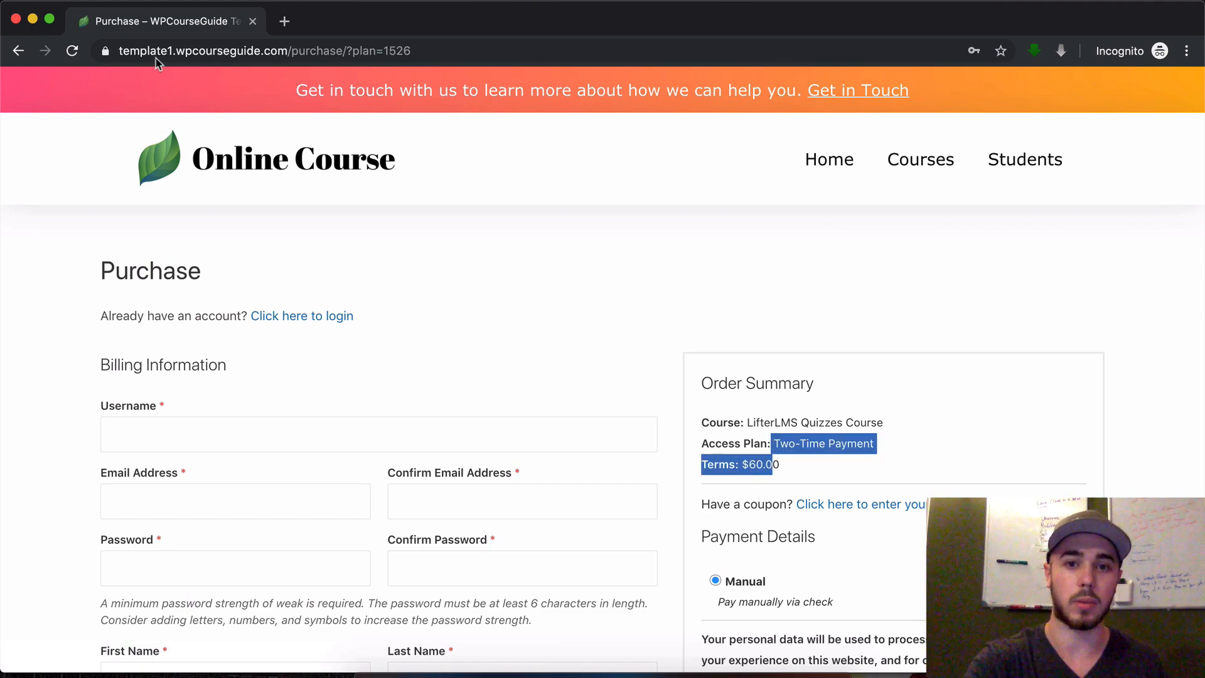
left_click(760, 21)
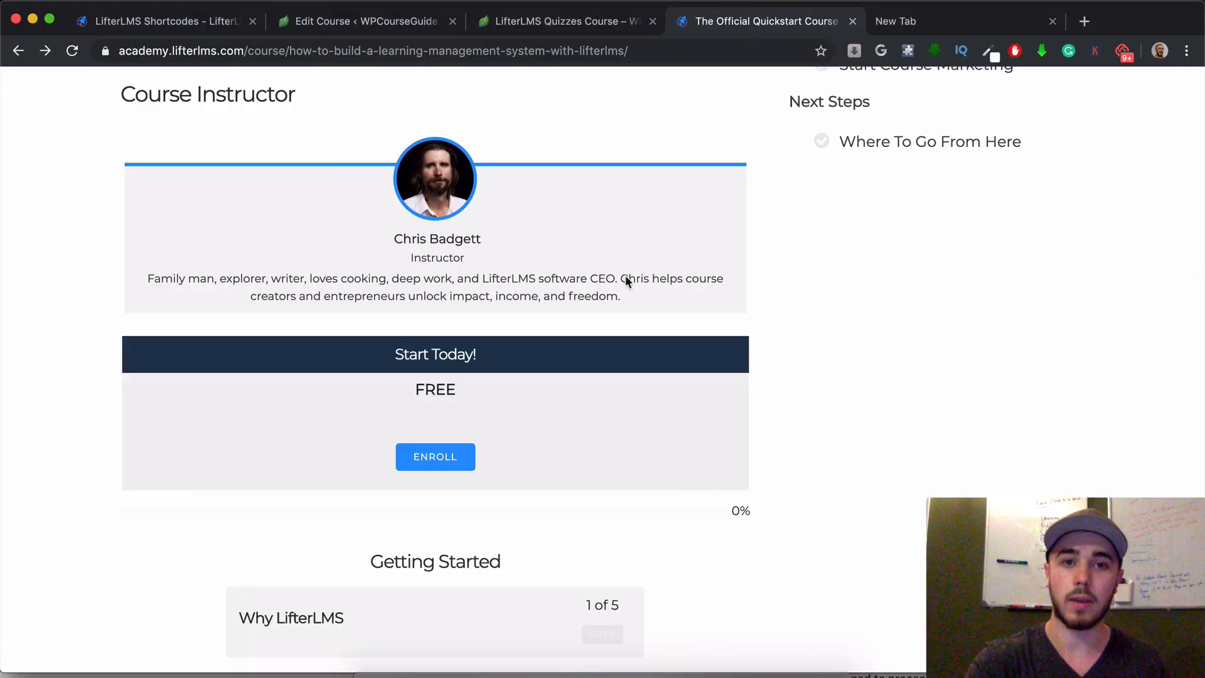
mouse_move(560, 414)
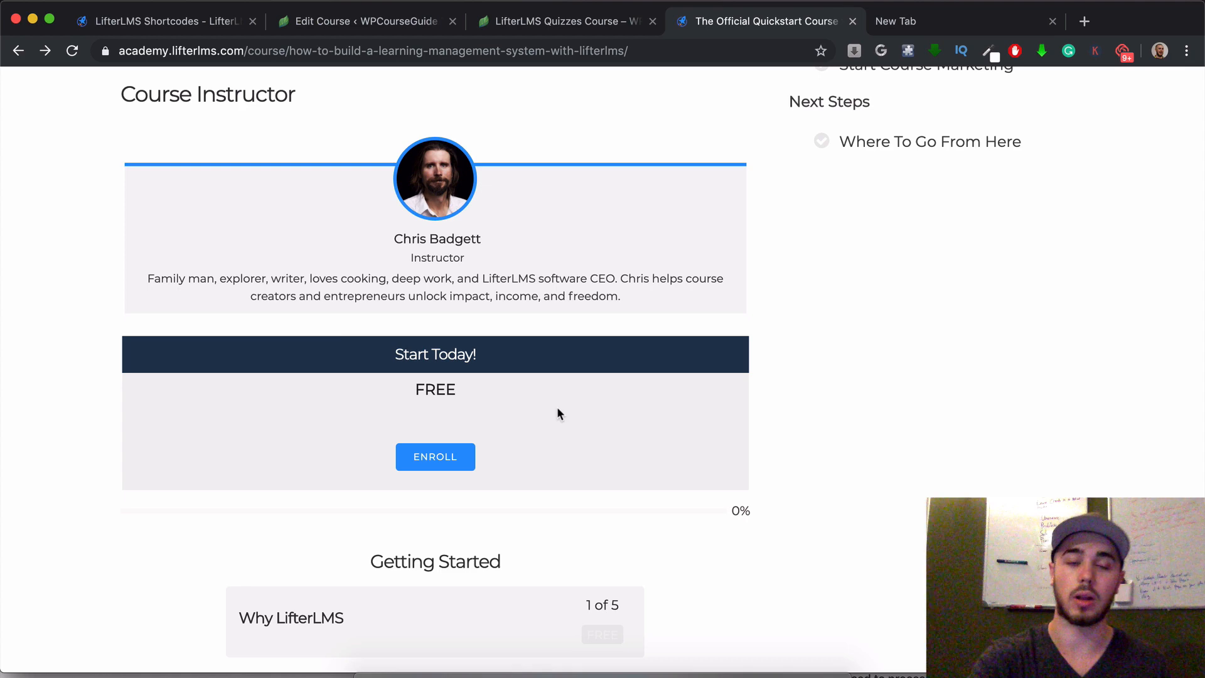